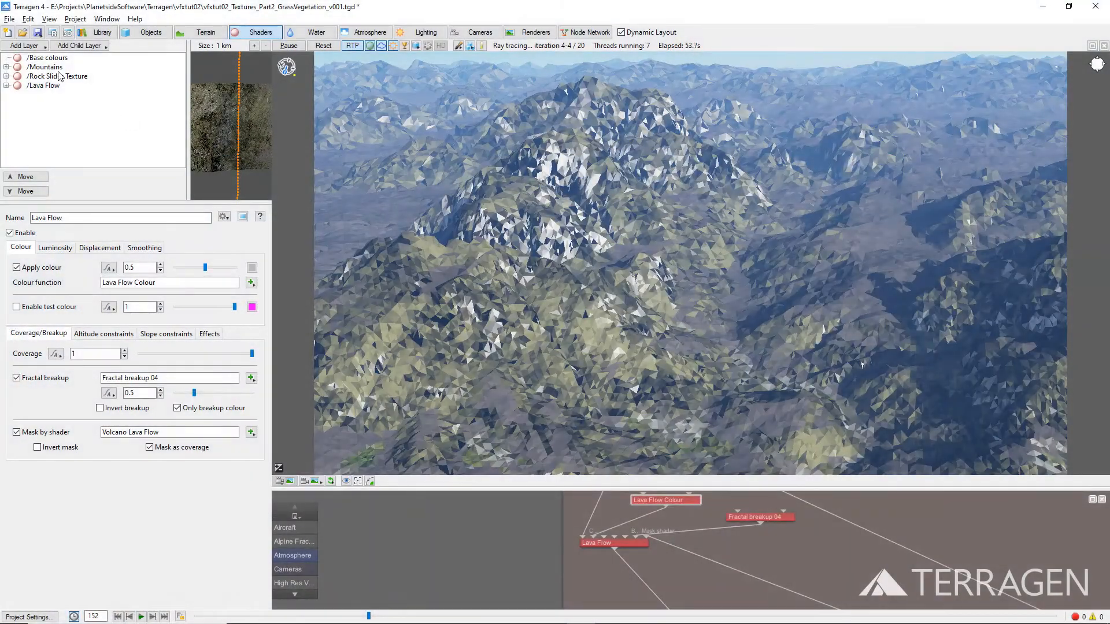
Add a new surface layer and rename it Light Green Vegetation
{"action": "left_click", "coordinate": [23, 45]}
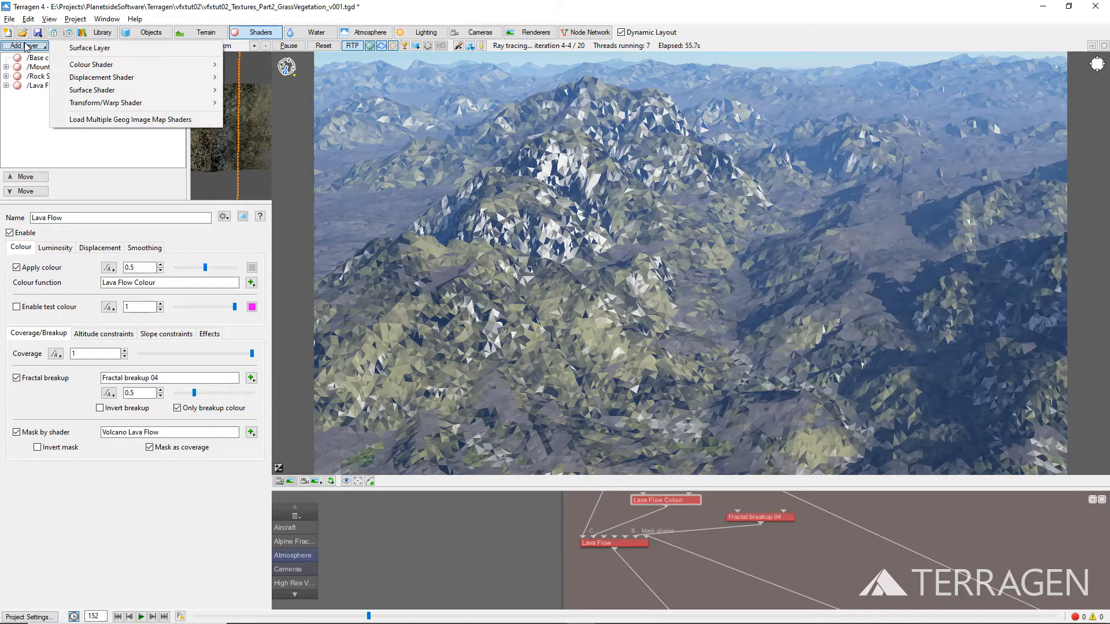
{"action": "left_click", "coordinate": [90, 48]}
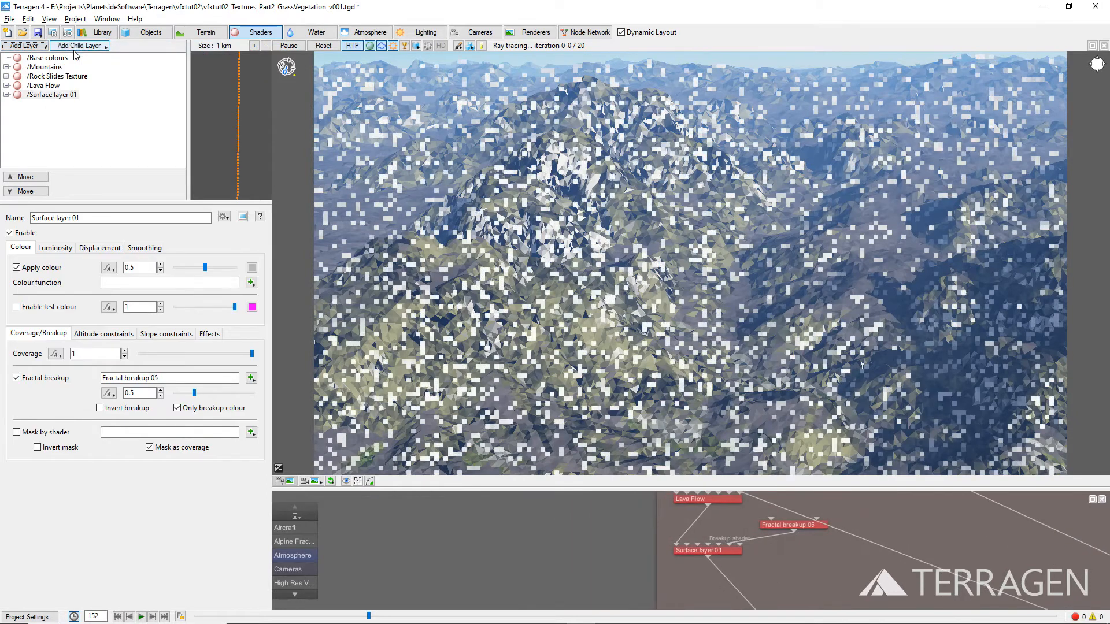
{"action": "left_click", "coordinate": [99, 218]}
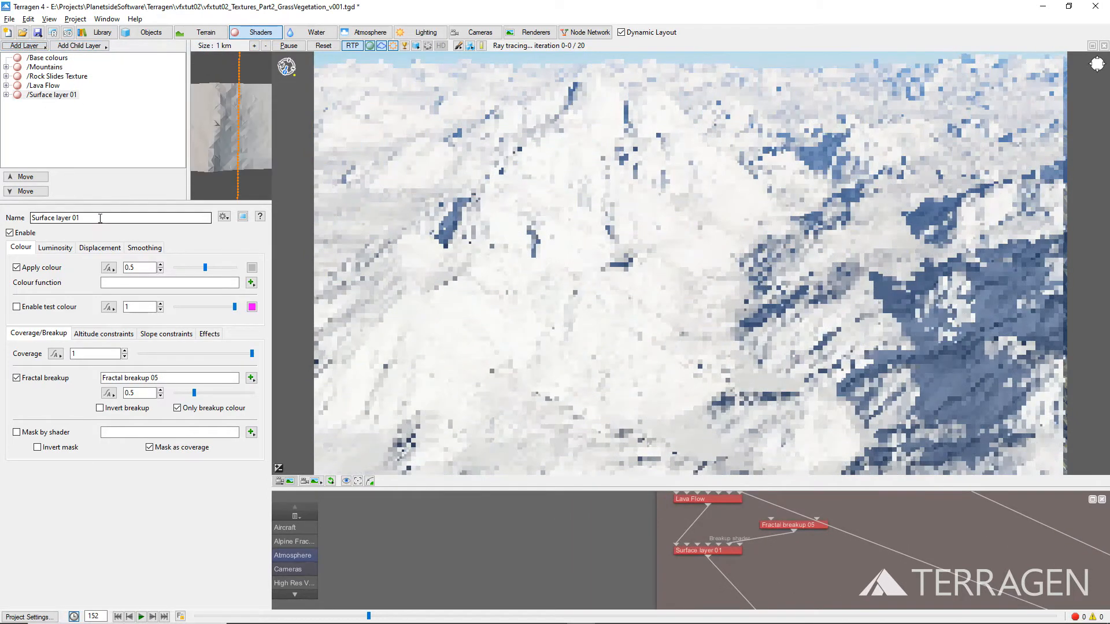
{"action": "type", "text": "Light Green Vegetation"}
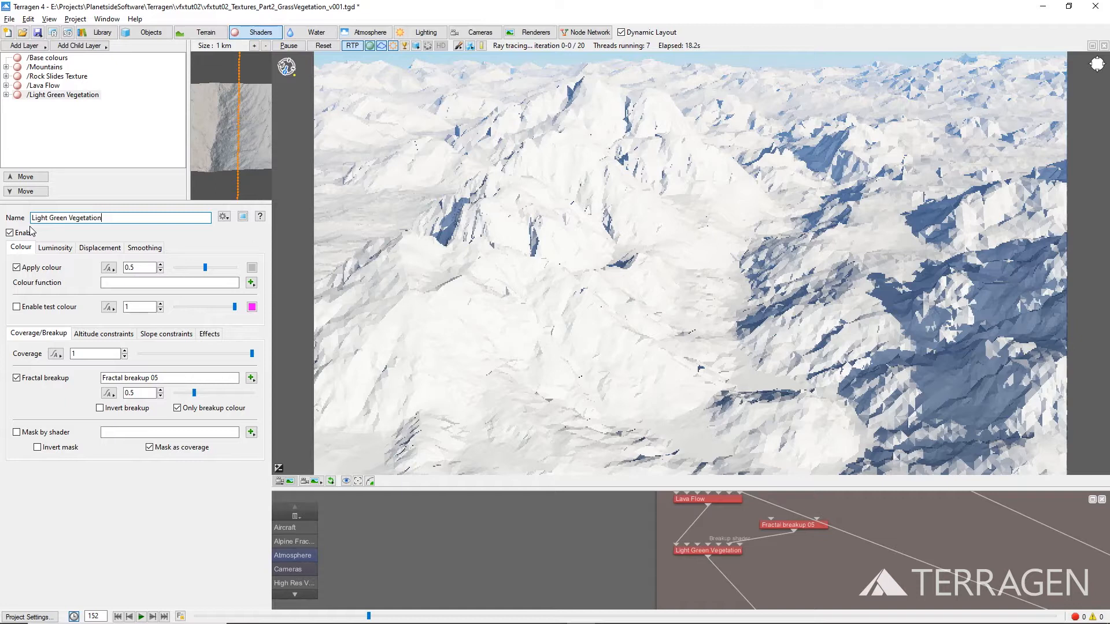
{"action": "left_click", "coordinate": [103, 333]}
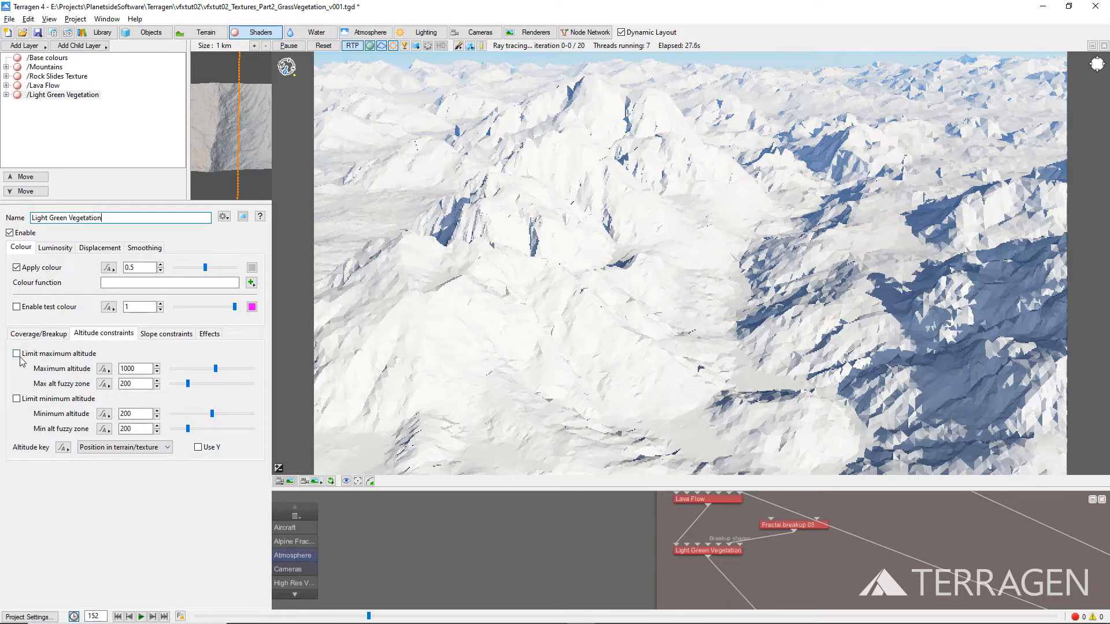
Limit the layer's maximum altitude to 1600 with a 400 fuzzy zone
{"action": "left_click", "coordinate": [16, 354]}
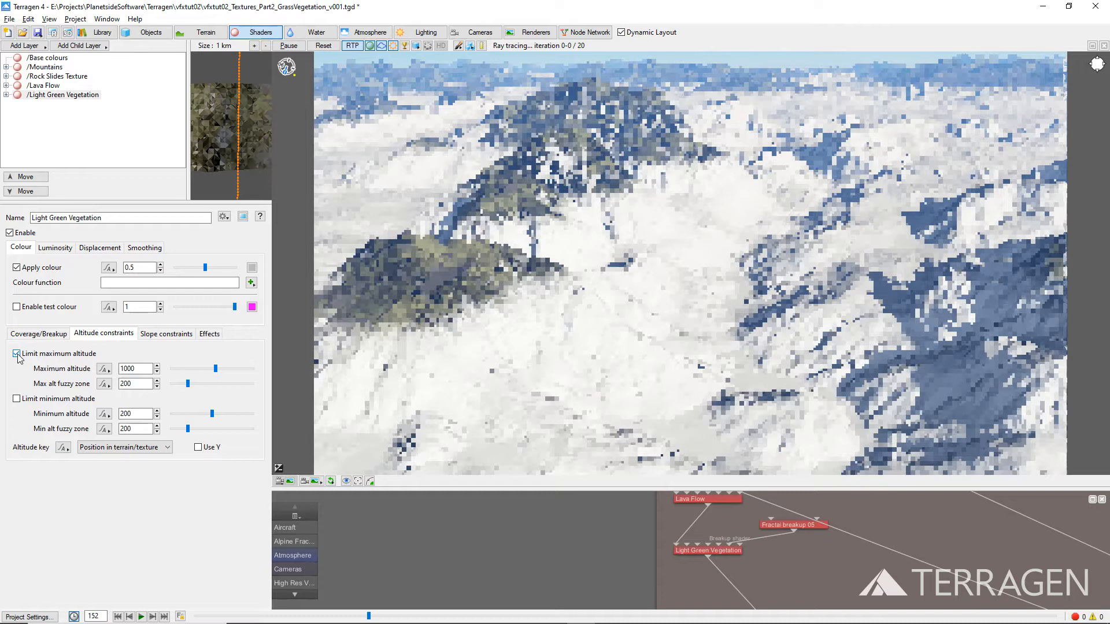
{"action": "triple_click", "coordinate": [134, 369]}
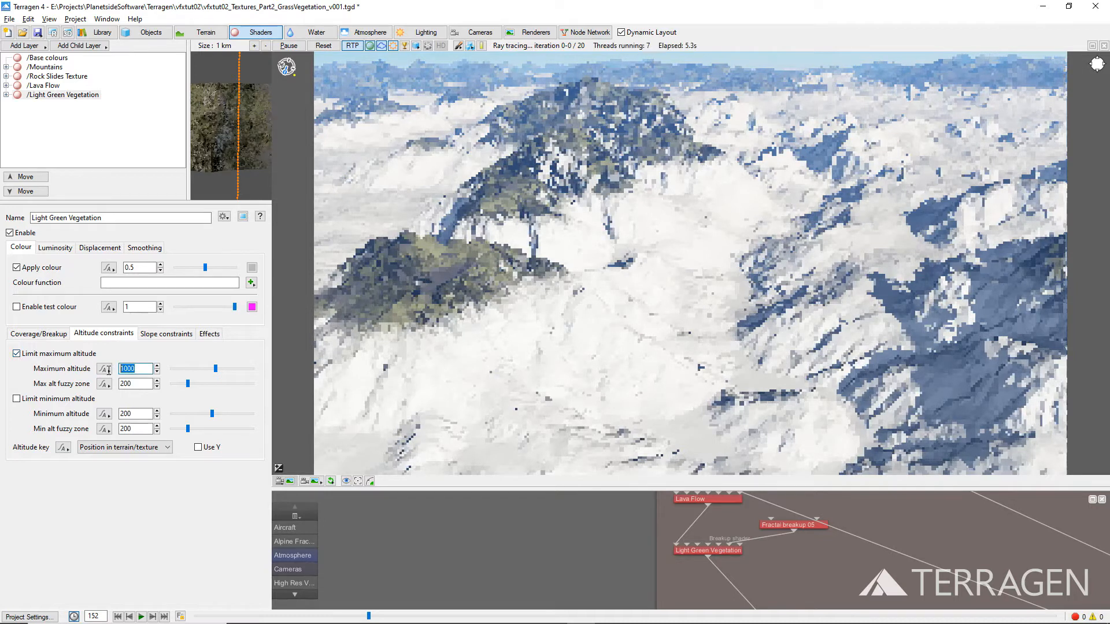
{"action": "type", "text": "1600"}
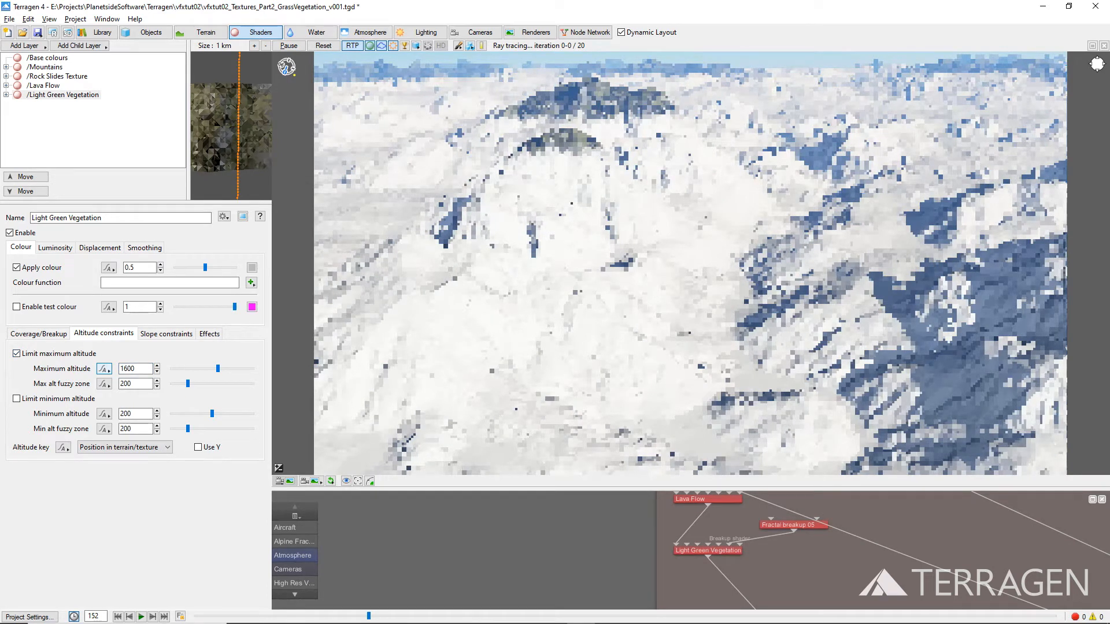
{"action": "type", "text": "40"}
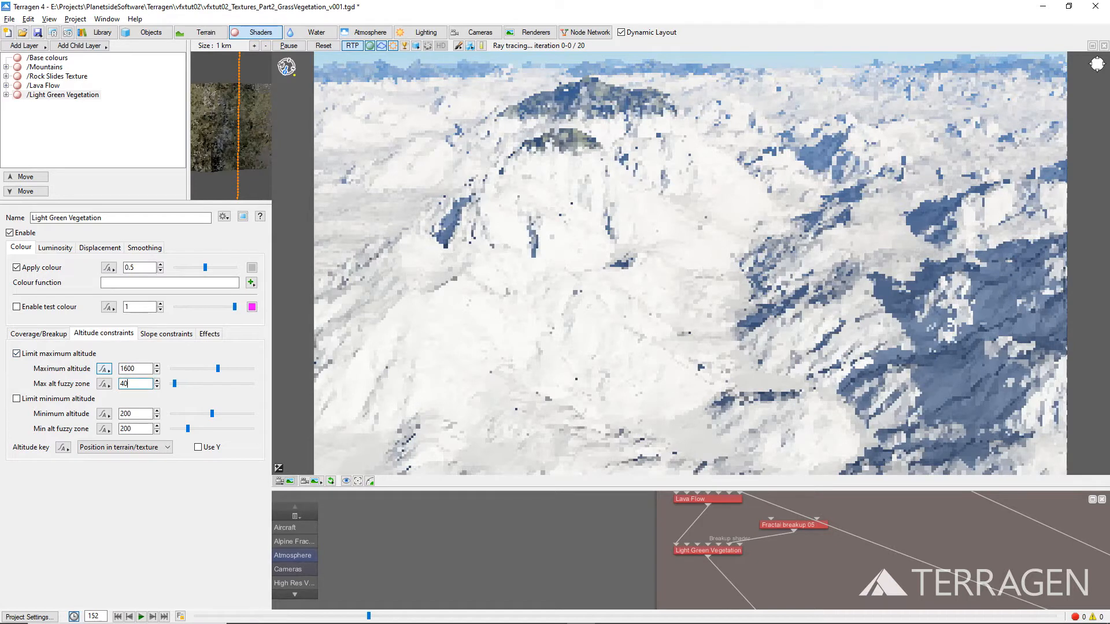
{"action": "type", "text": "400"}
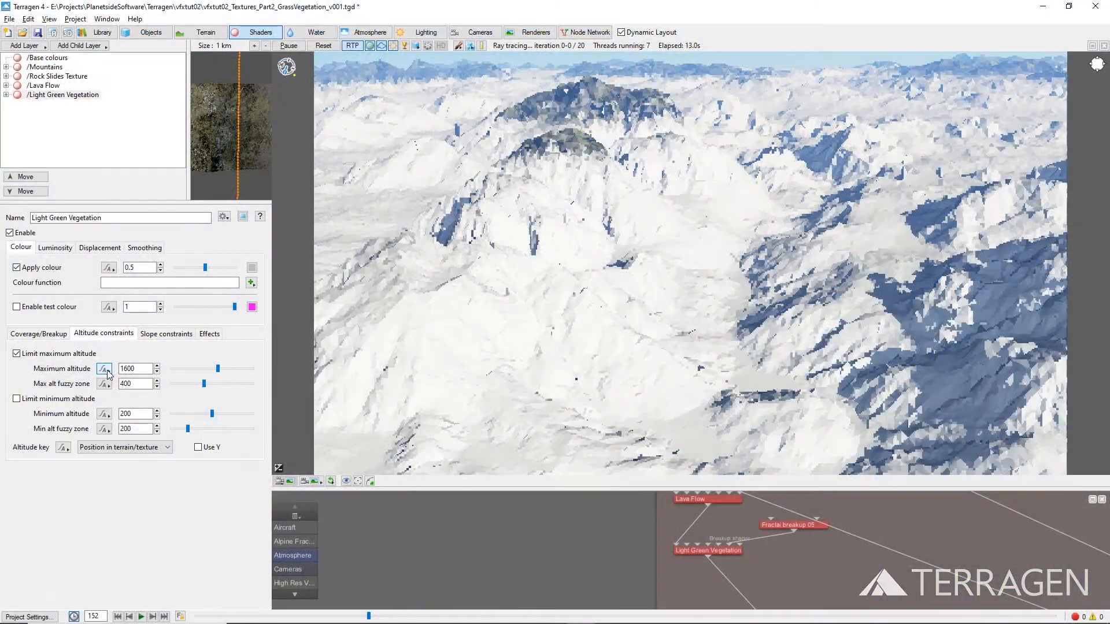
Limit the layer's maximum slope to 60 degrees with fuzzy zone 20
{"action": "left_click", "coordinate": [165, 333]}
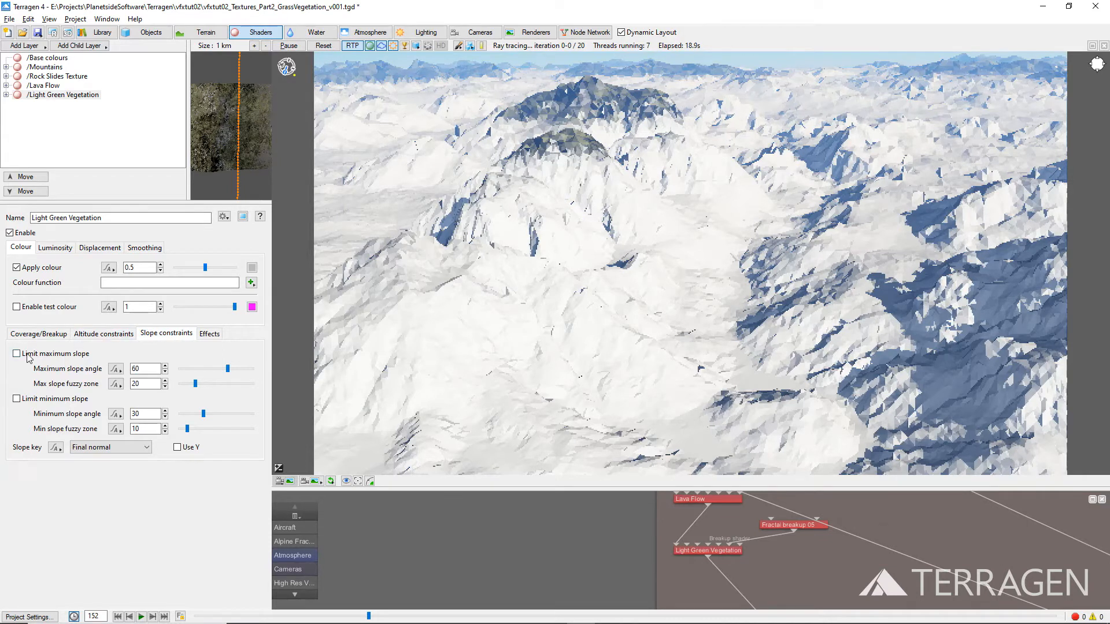
{"action": "left_click", "coordinate": [15, 354]}
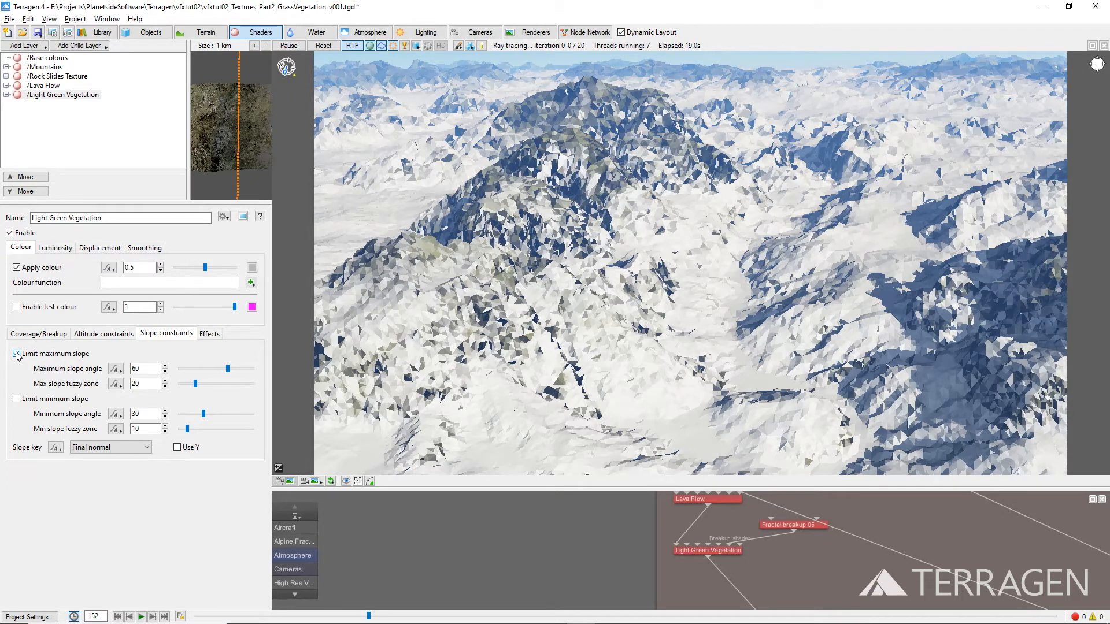
{"action": "left_click", "coordinate": [17, 267]}
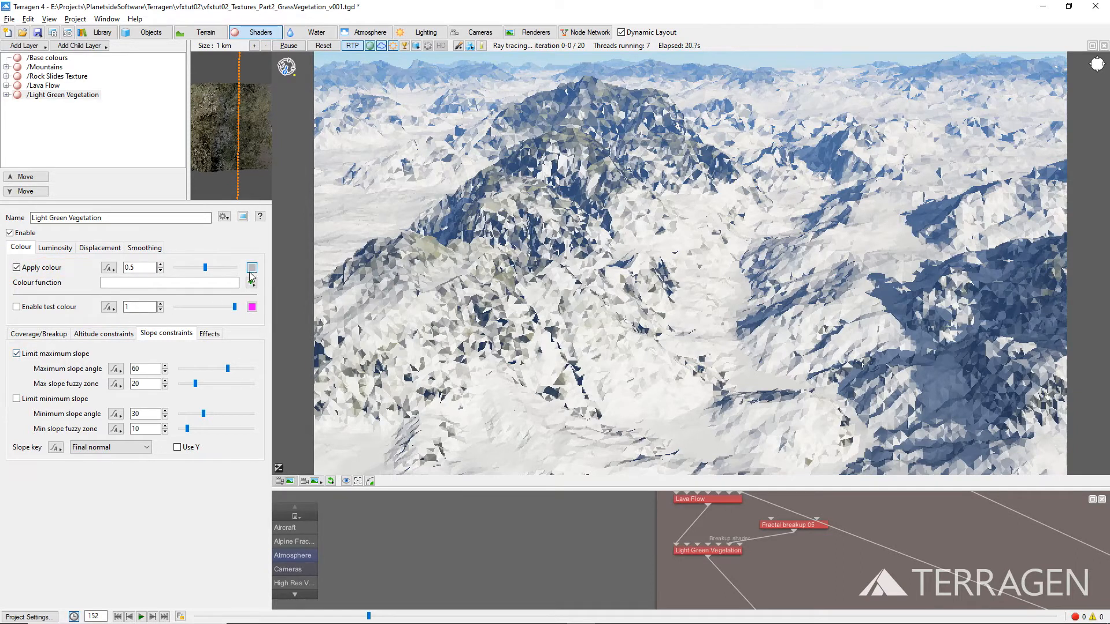
Set the layer's Apply colour to olive green, RGB 90, 90, 45
{"action": "left_click", "coordinate": [251, 267]}
{"action": "type", "text": "90"}
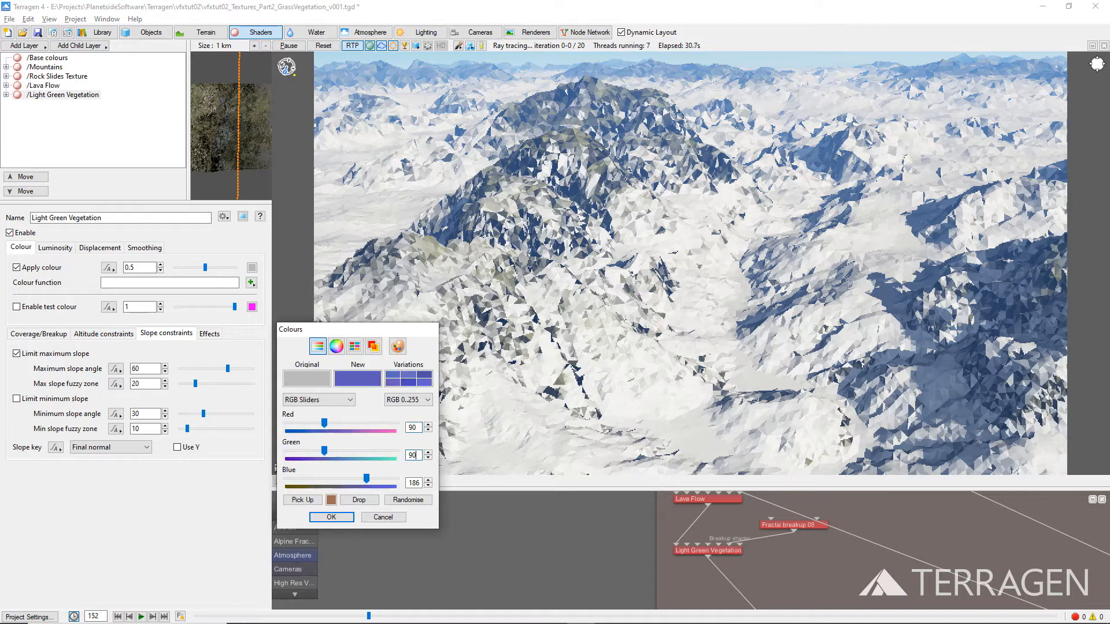
{"action": "left_click_drag", "start_coordinate": [368, 484], "coordinate": [290, 483]}
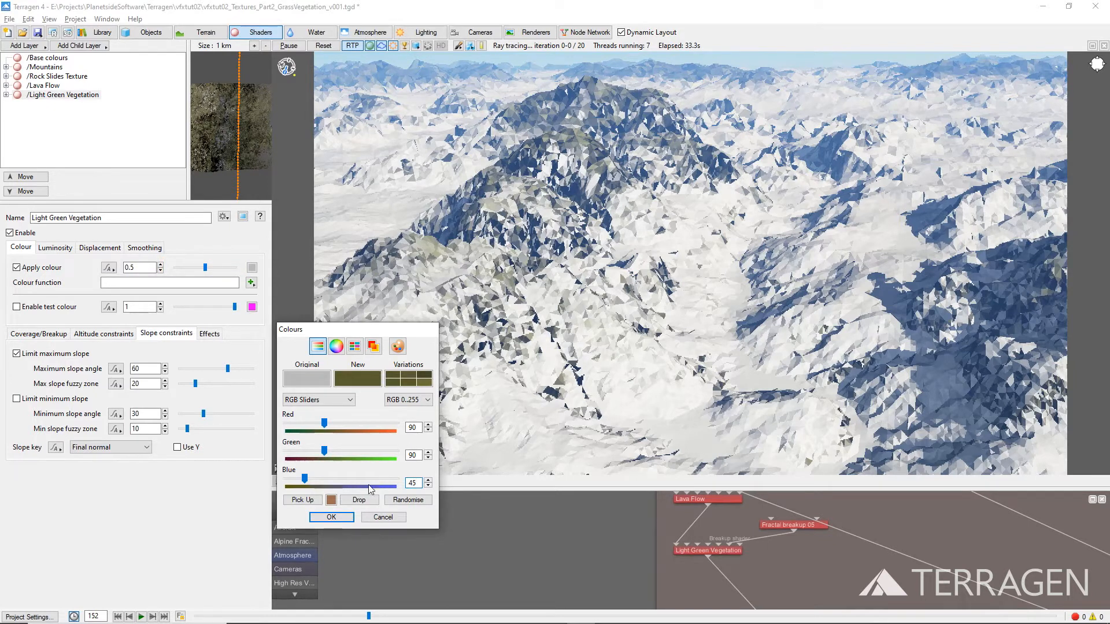
{"action": "left_click", "coordinate": [330, 517]}
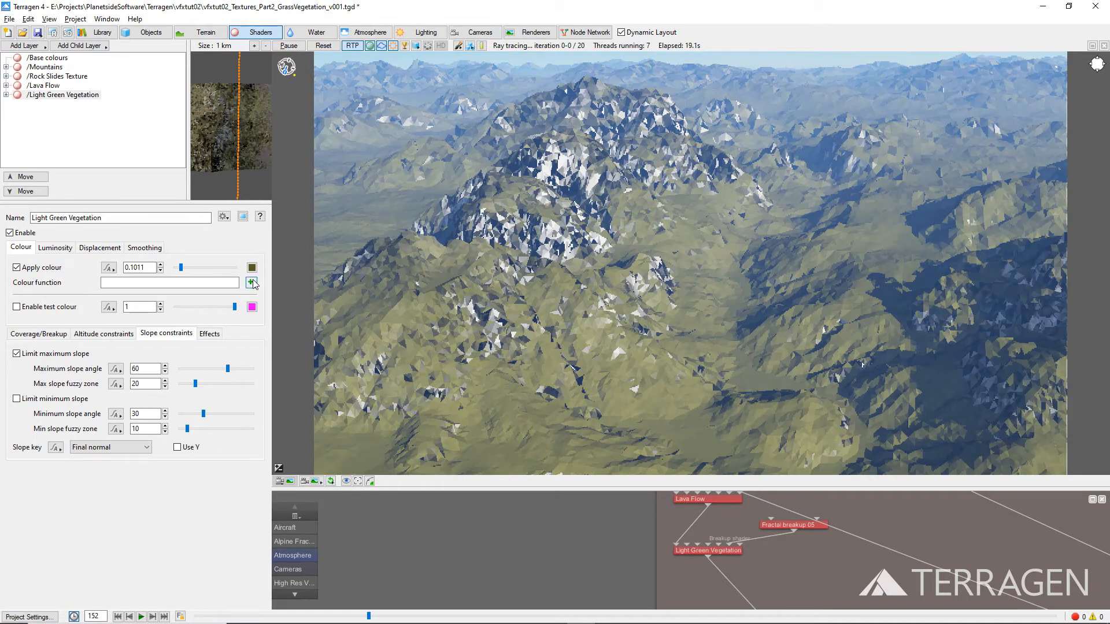
Create a Power fractal shader v3 as colour function with feature scale 3, lead-in 100, 15 octaves
{"action": "left_click", "coordinate": [252, 282]}
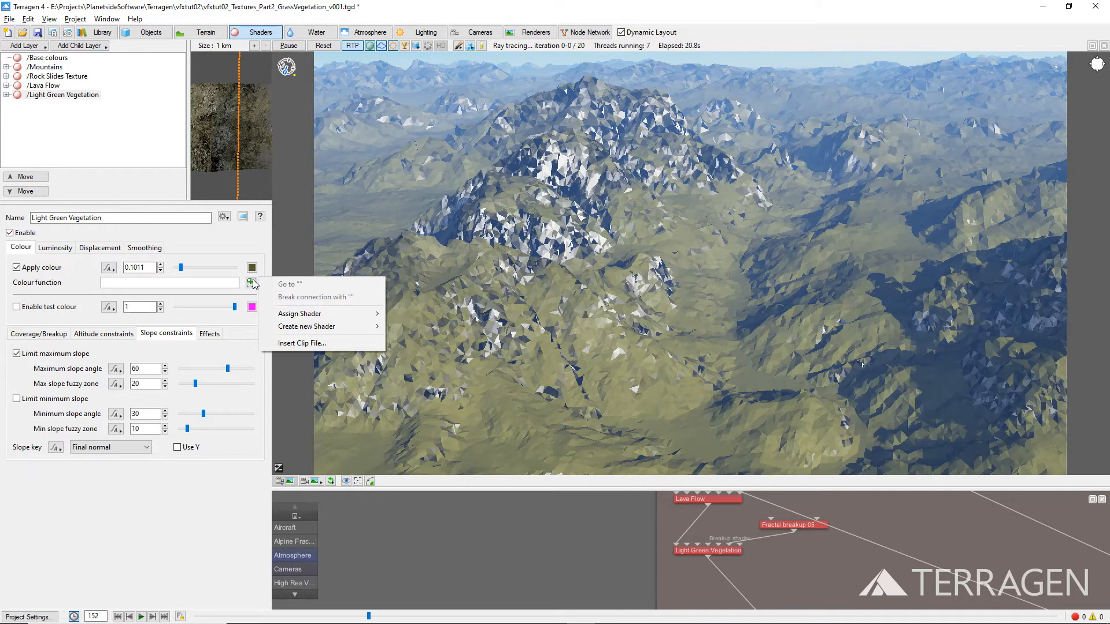
{"action": "mouse_move", "coordinate": [306, 313]}
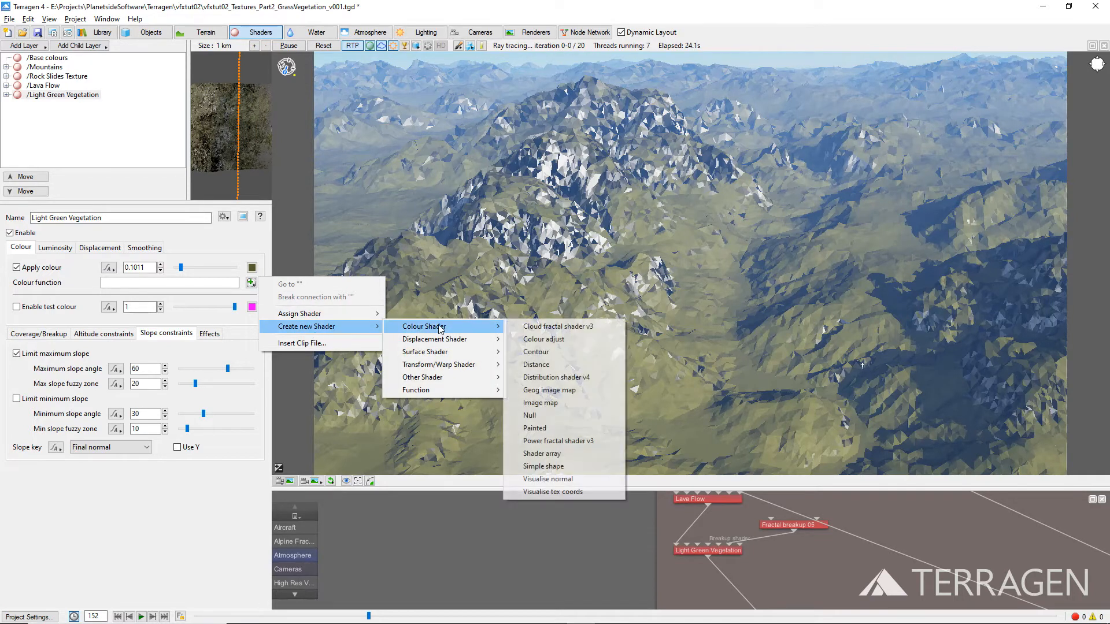
{"action": "mouse_move", "coordinate": [557, 441]}
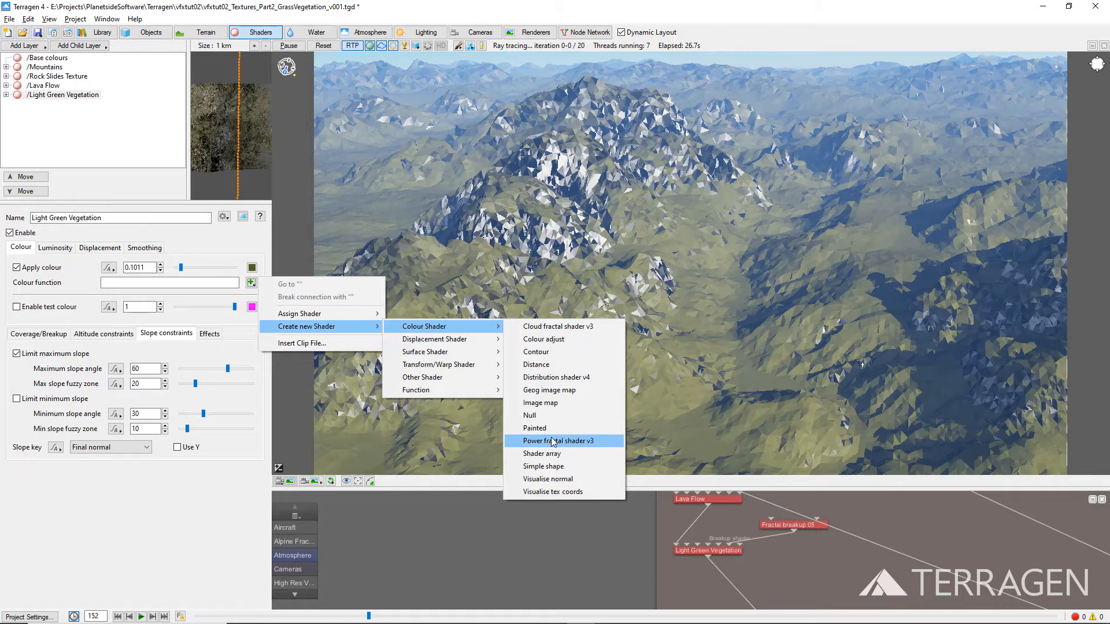
{"action": "left_click", "coordinate": [556, 440]}
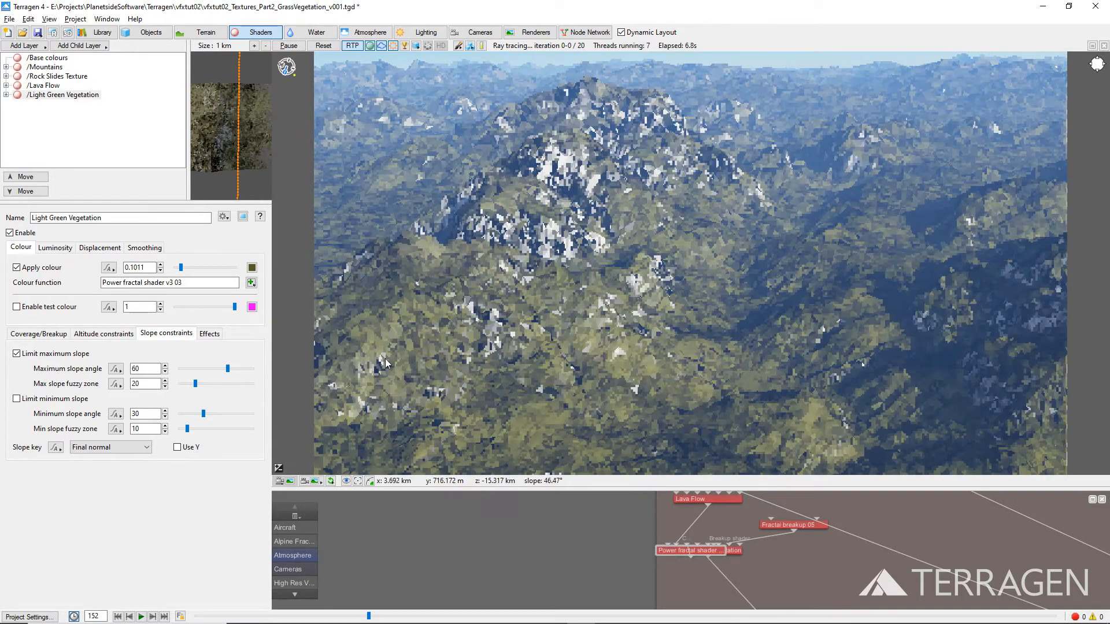
{"action": "left_click", "coordinate": [252, 282]}
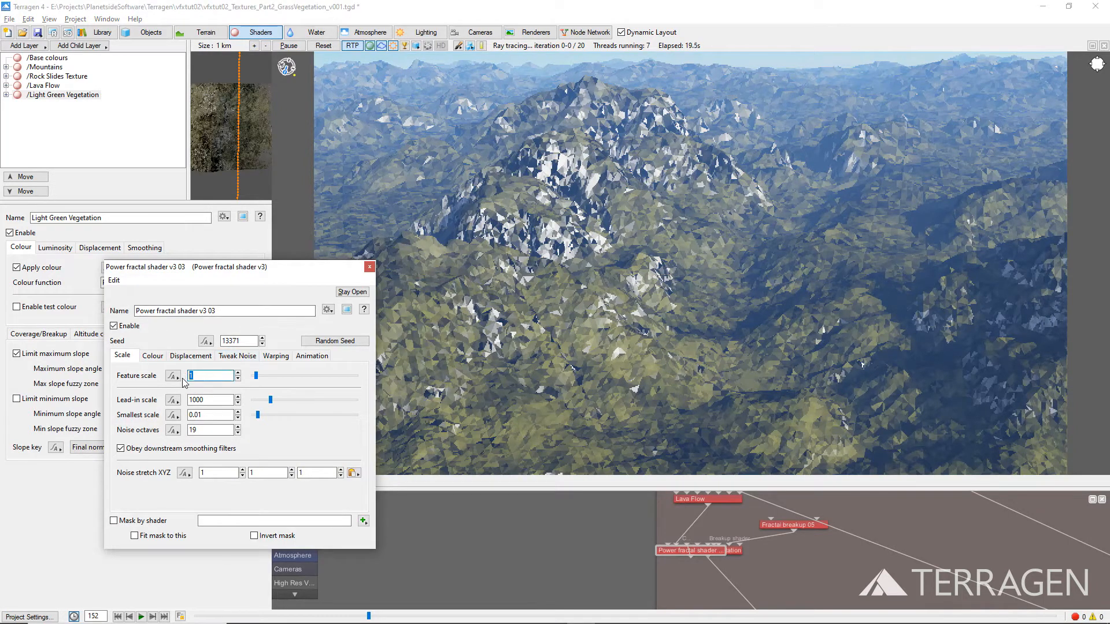
{"action": "type", "text": "3"}
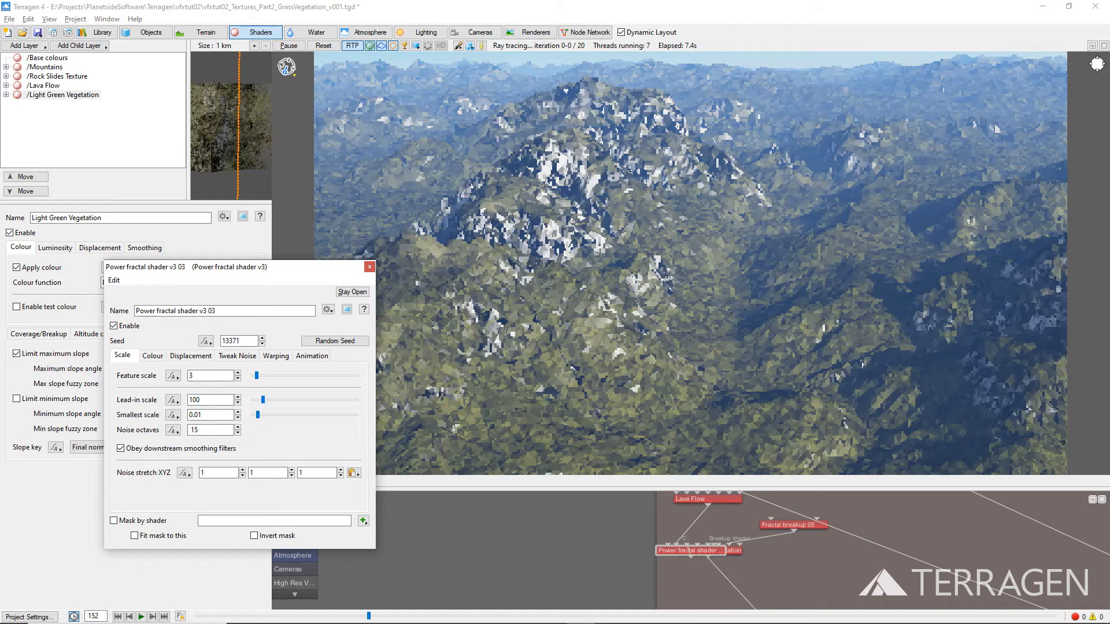
Review the fractal shader's high colour, leaving it unchanged, and close its settings
{"action": "left_click", "coordinate": [152, 356]}
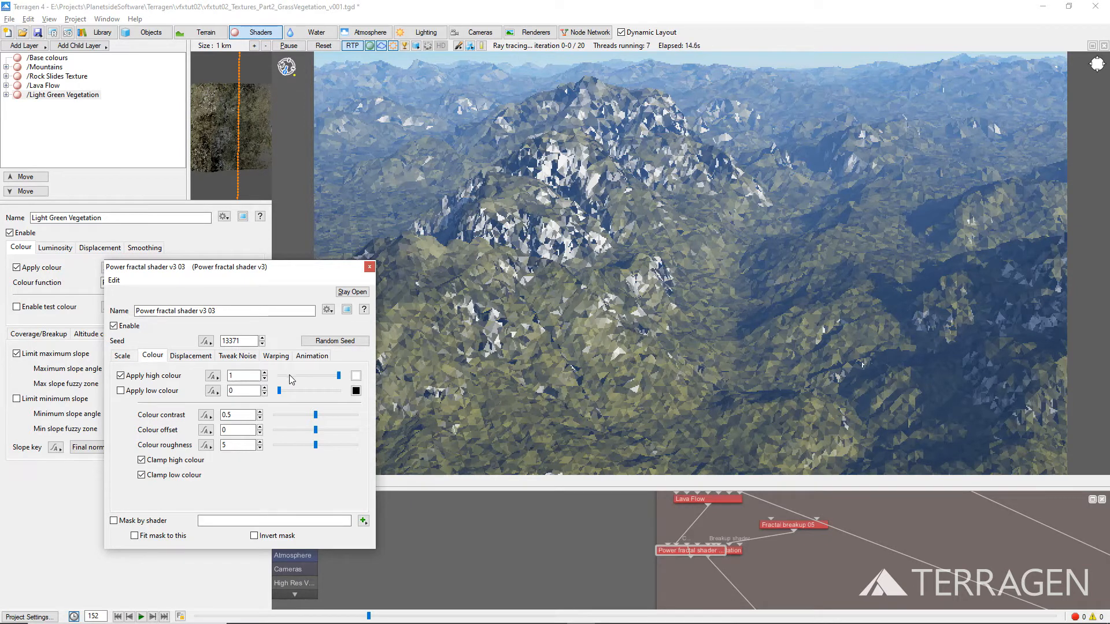
{"action": "left_click", "coordinate": [356, 375]}
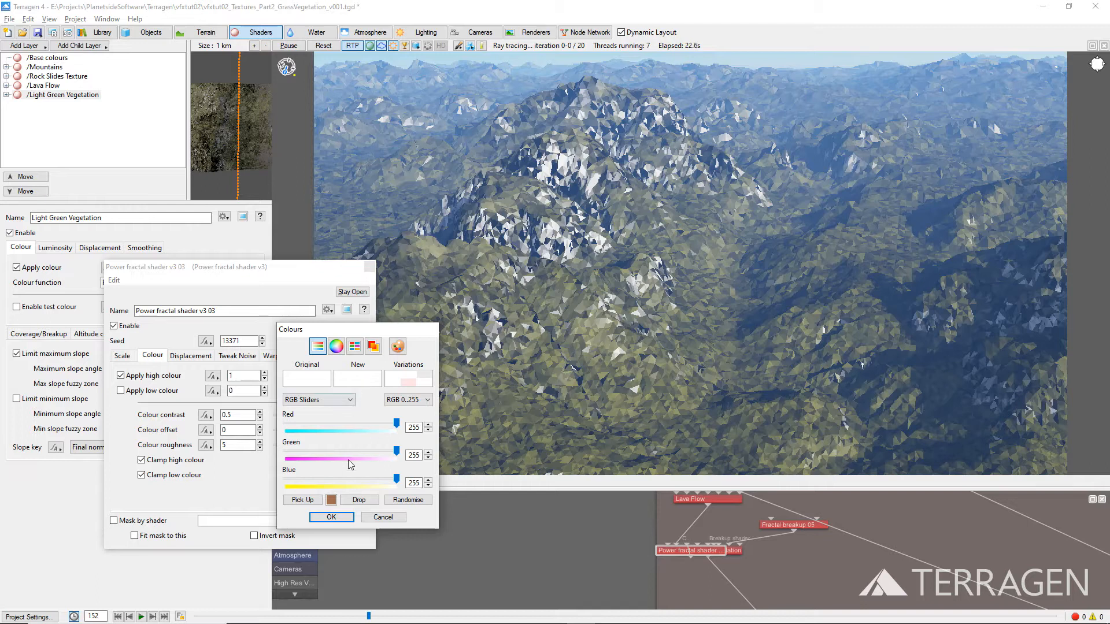
{"action": "left_click", "coordinate": [332, 517]}
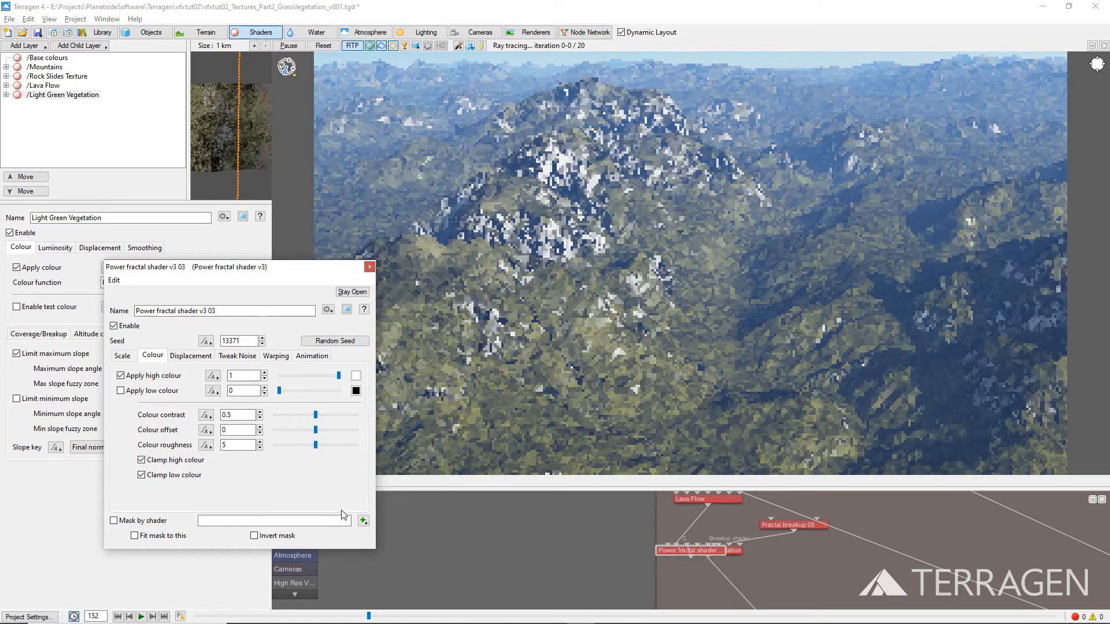
{"action": "left_click", "coordinate": [369, 267]}
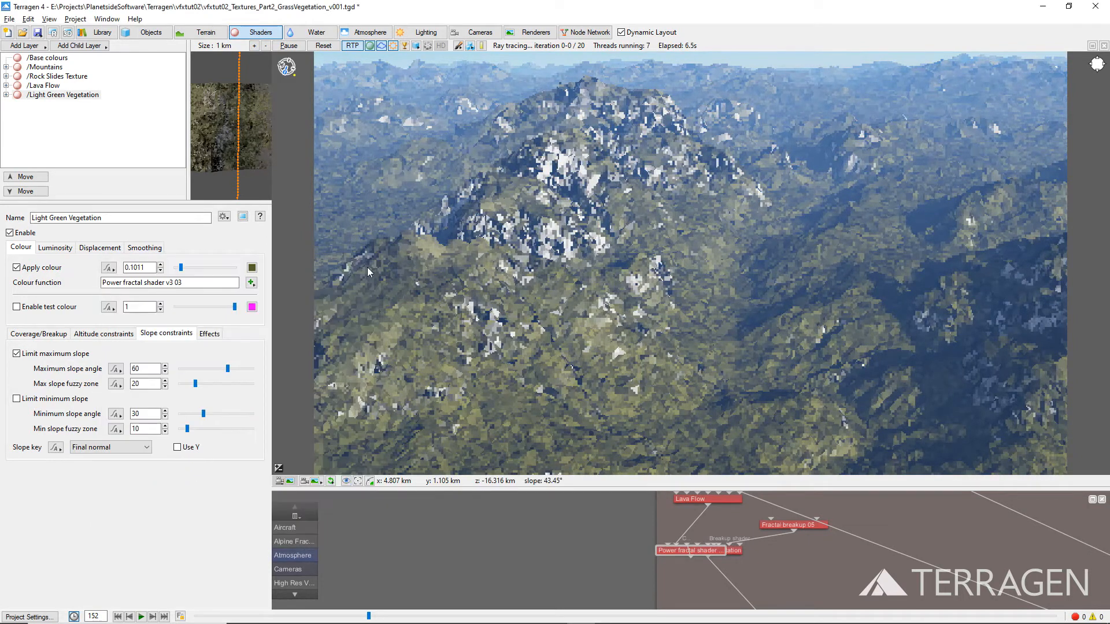
Enable Apply colour on Light Green Vegetation and show its Coverage/Breakup settings with Fractal breakup 05
{"action": "left_click", "coordinate": [252, 267]}
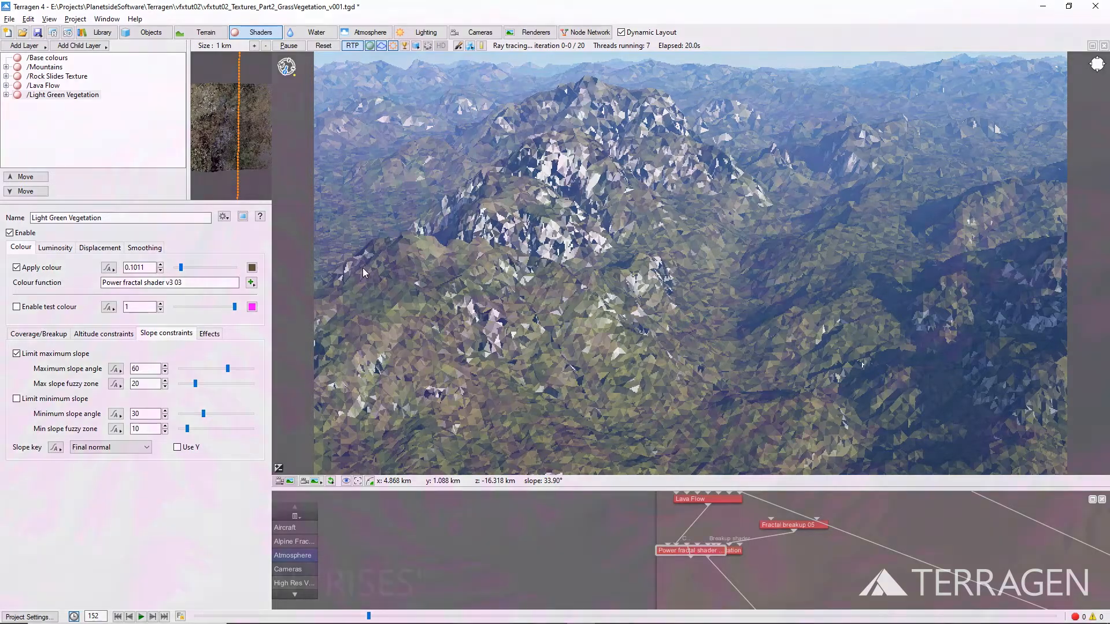
{"action": "left_click", "coordinate": [38, 333]}
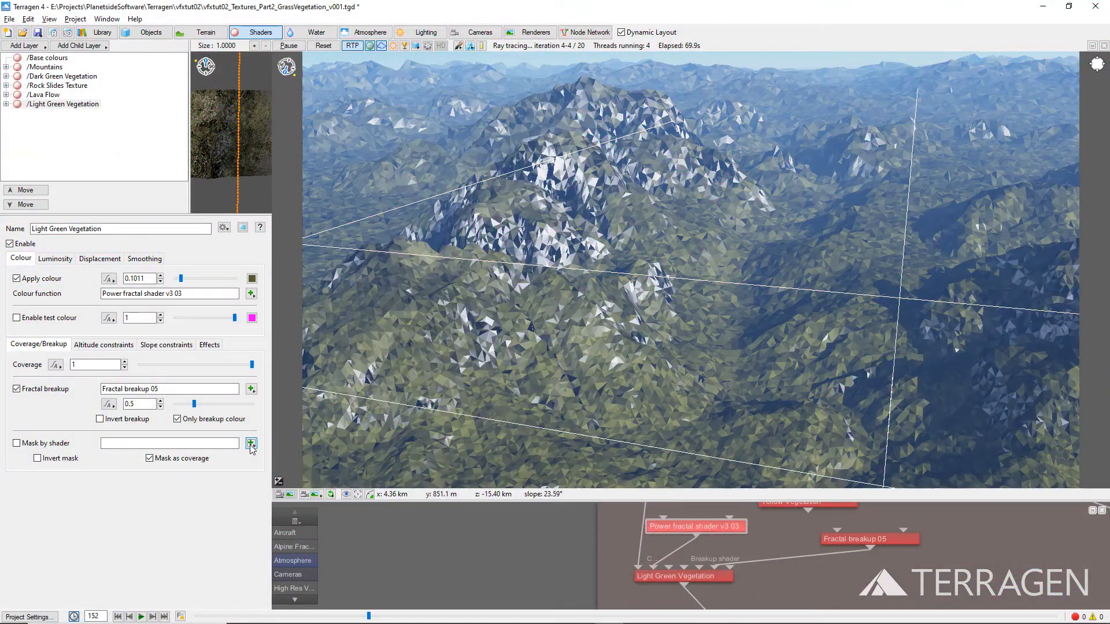
Bring up the Mask by shader choices to assign Terrain Depressions
{"action": "left_click", "coordinate": [251, 443]}
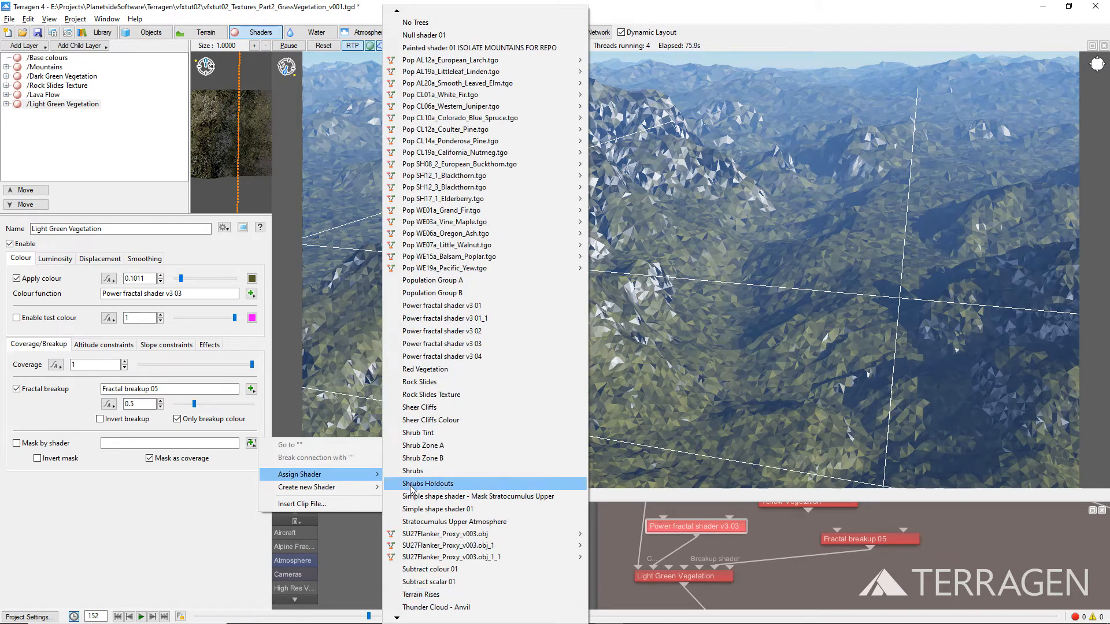
{"action": "mouse_move", "coordinate": [446, 594]}
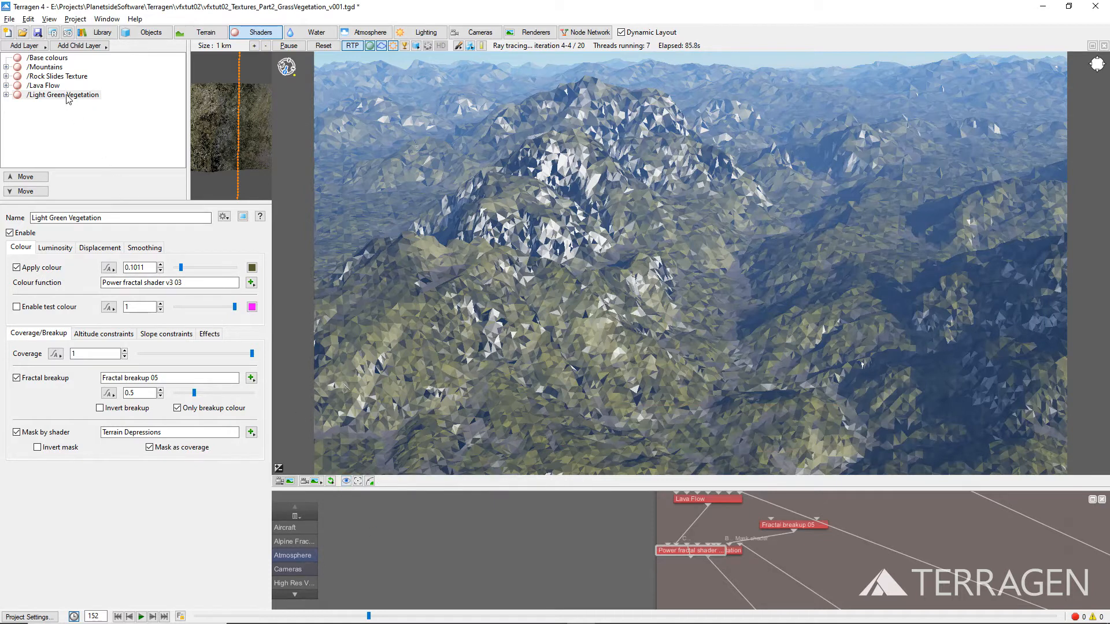
Add a child surface layer Yellow Vegetation under Light Green Vegetation, coloured tan yellow
{"action": "left_click", "coordinate": [67, 93]}
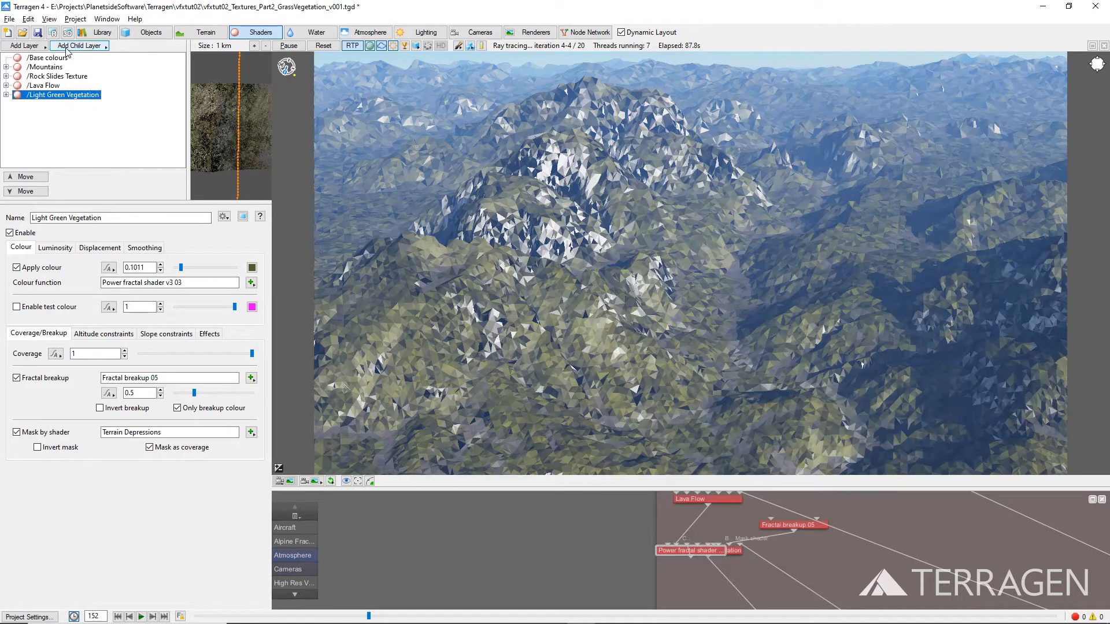
{"action": "left_click", "coordinate": [79, 45]}
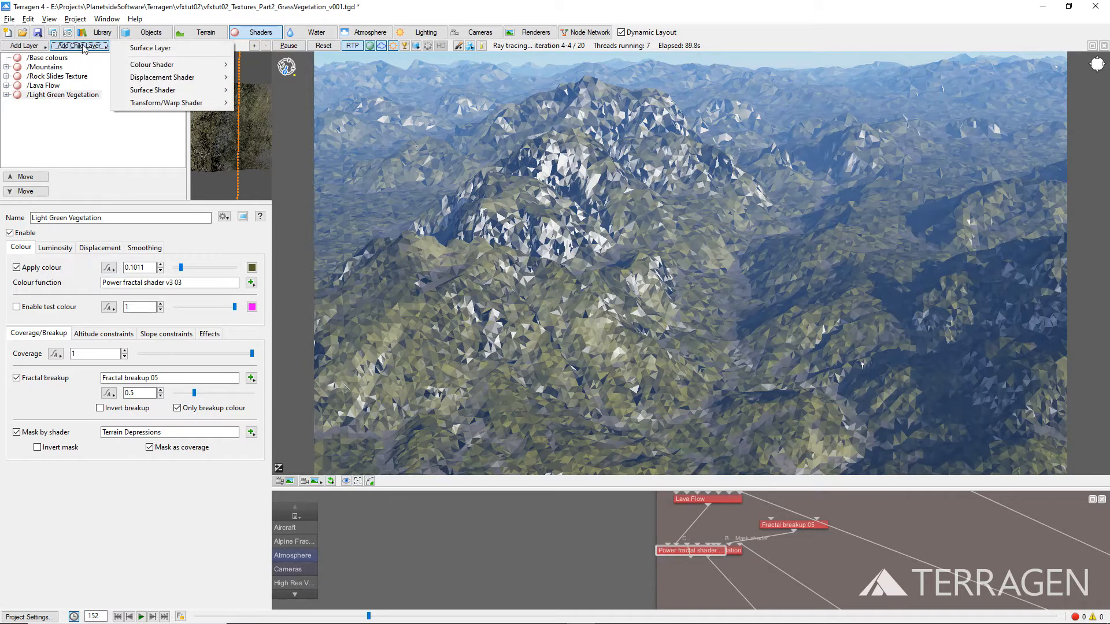
{"action": "left_click", "coordinate": [149, 47]}
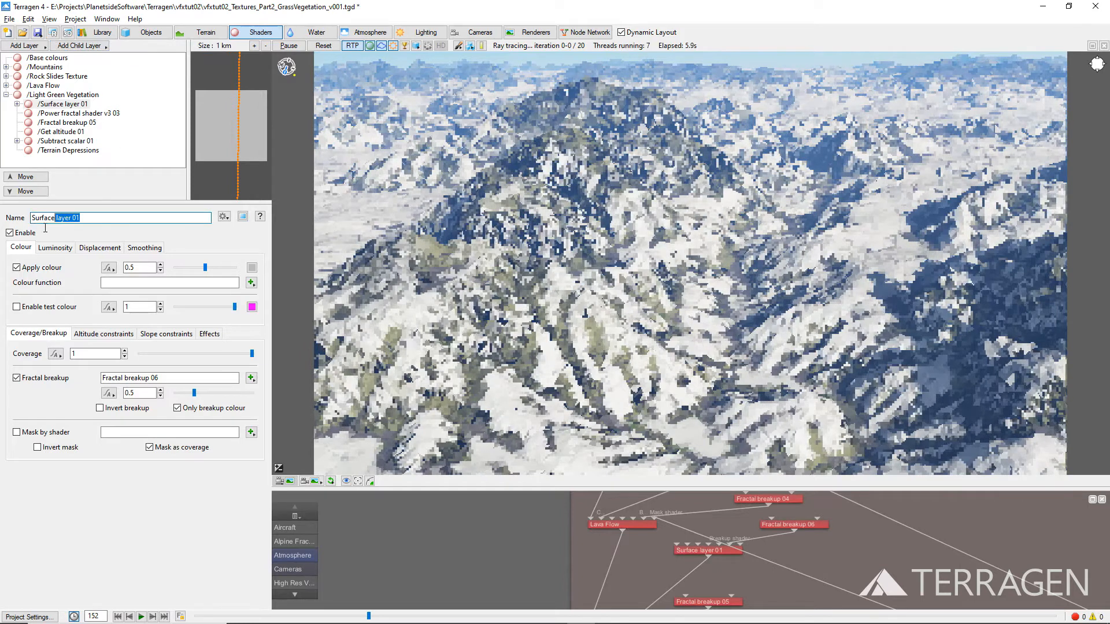
{"action": "type", "text": "Yellow Vegetation"}
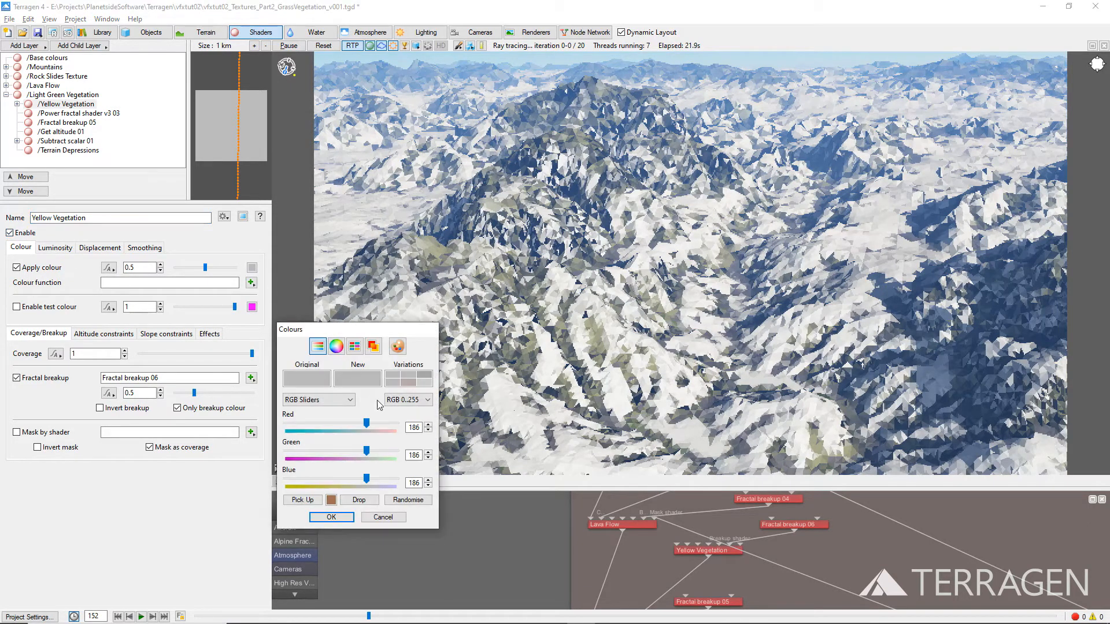
{"action": "left_click_drag", "start_coordinate": [367, 423], "coordinate": [323, 423]}
{"action": "type", "text": "59"}
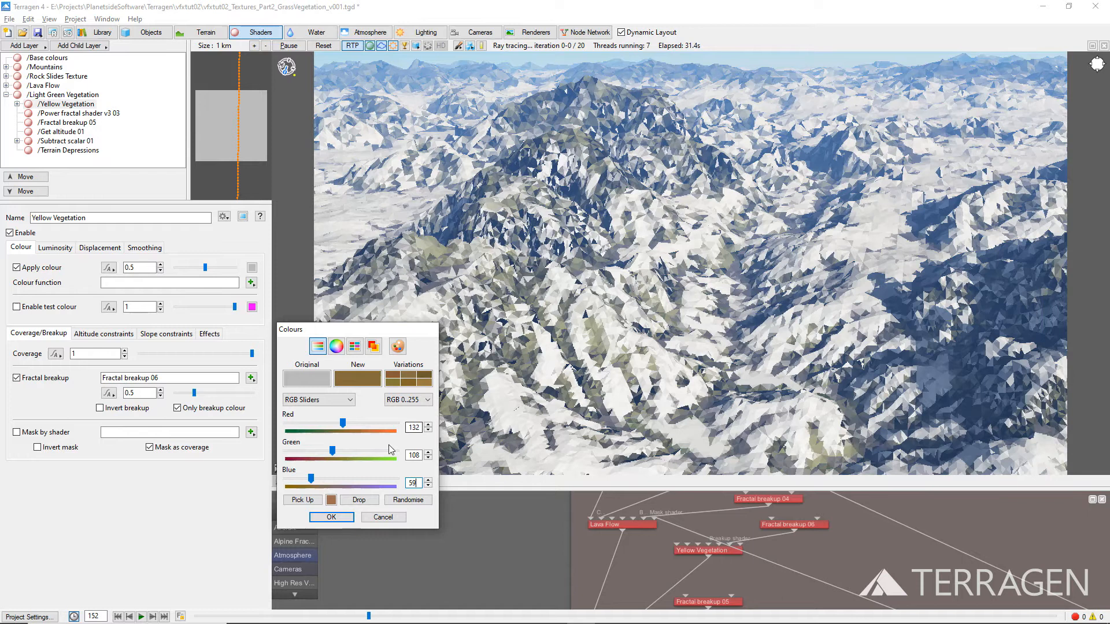
{"action": "left_click", "coordinate": [331, 517]}
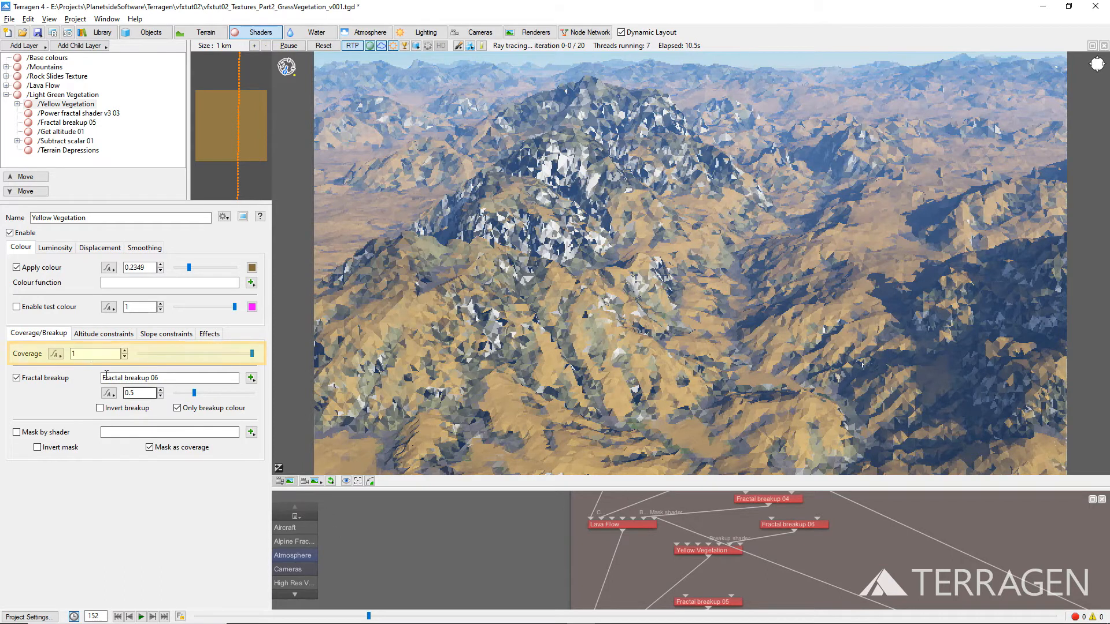
Set Yellow Vegetation coverage to 0.35
{"action": "left_click", "coordinate": [93, 354]}
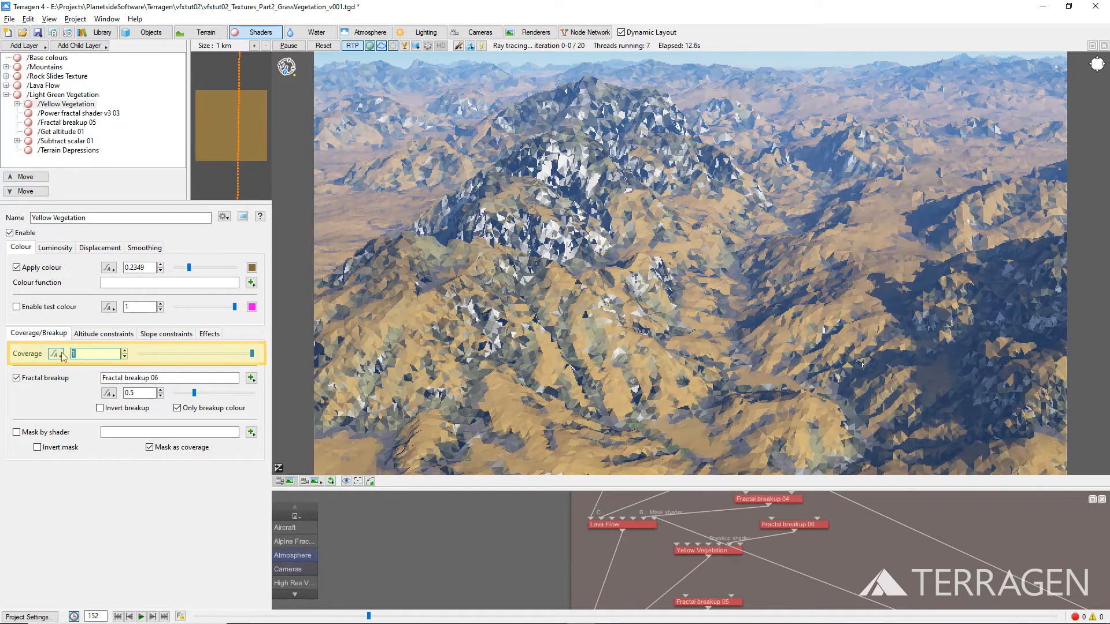
{"action": "type", "text": "0.35"}
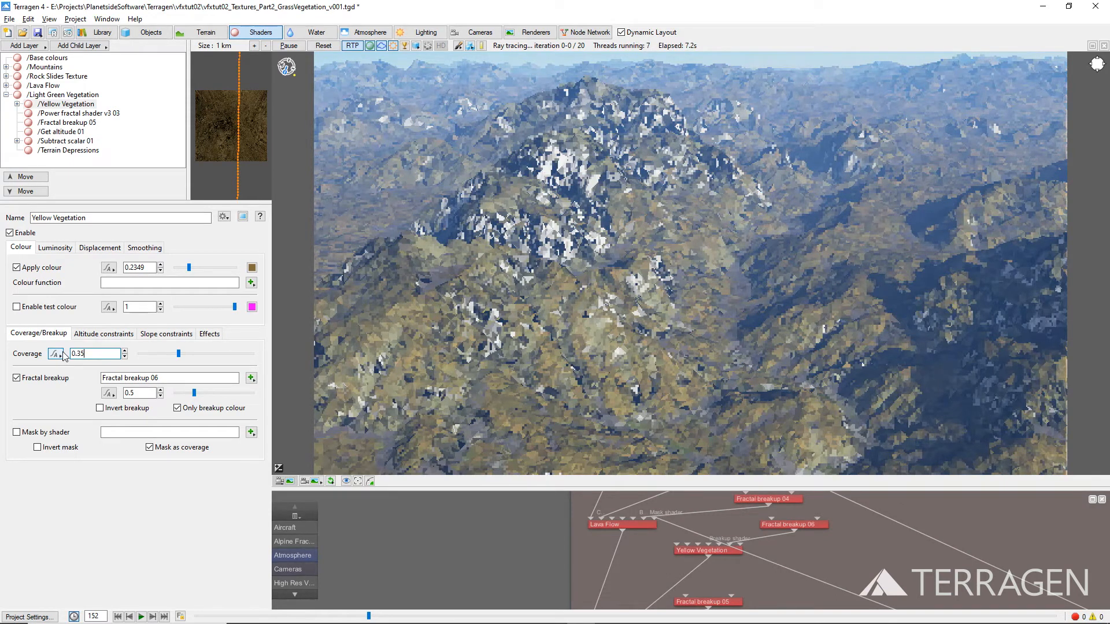
{"action": "left_click", "coordinate": [17, 377]}
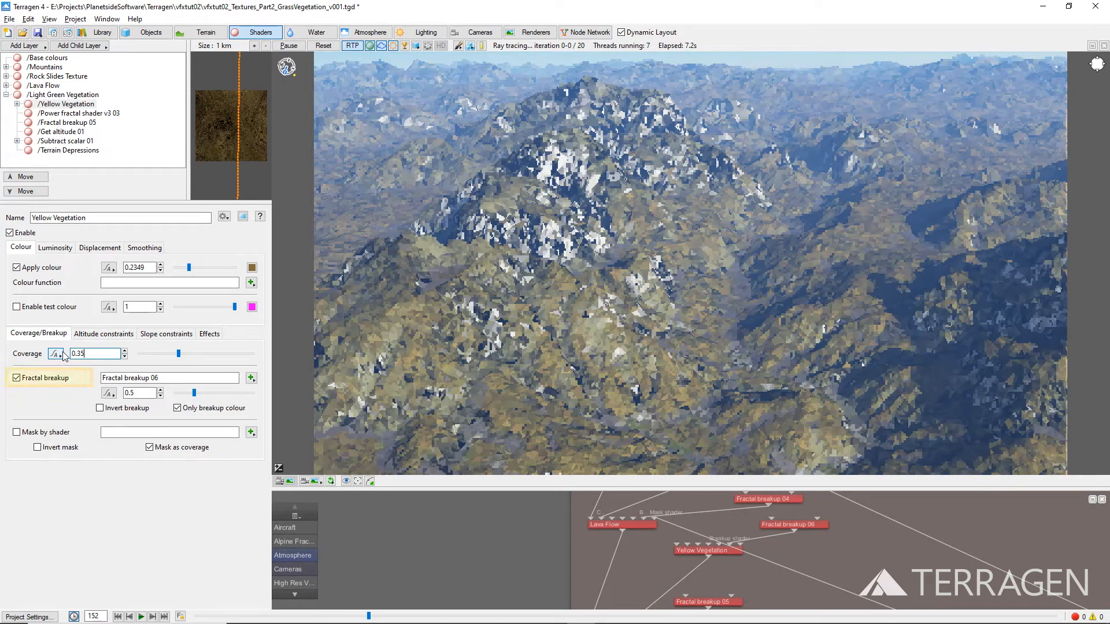
{"action": "left_click", "coordinate": [47, 376]}
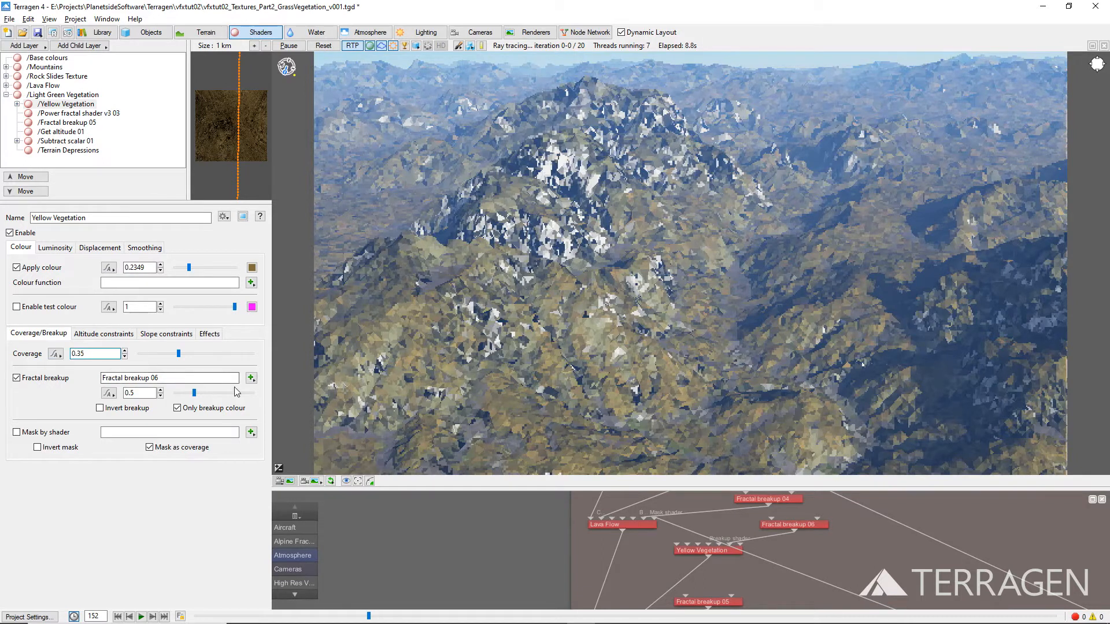
Go to Fractal breakup 06 and set its scale to 10
{"action": "left_click", "coordinate": [251, 377]}
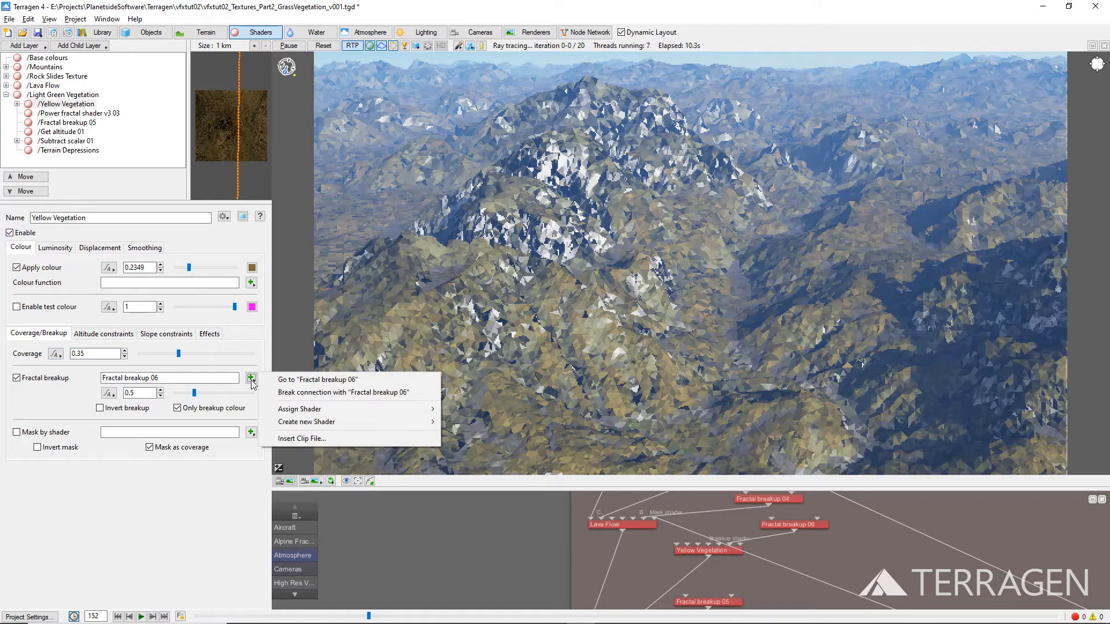
{"action": "mouse_move", "coordinate": [317, 380]}
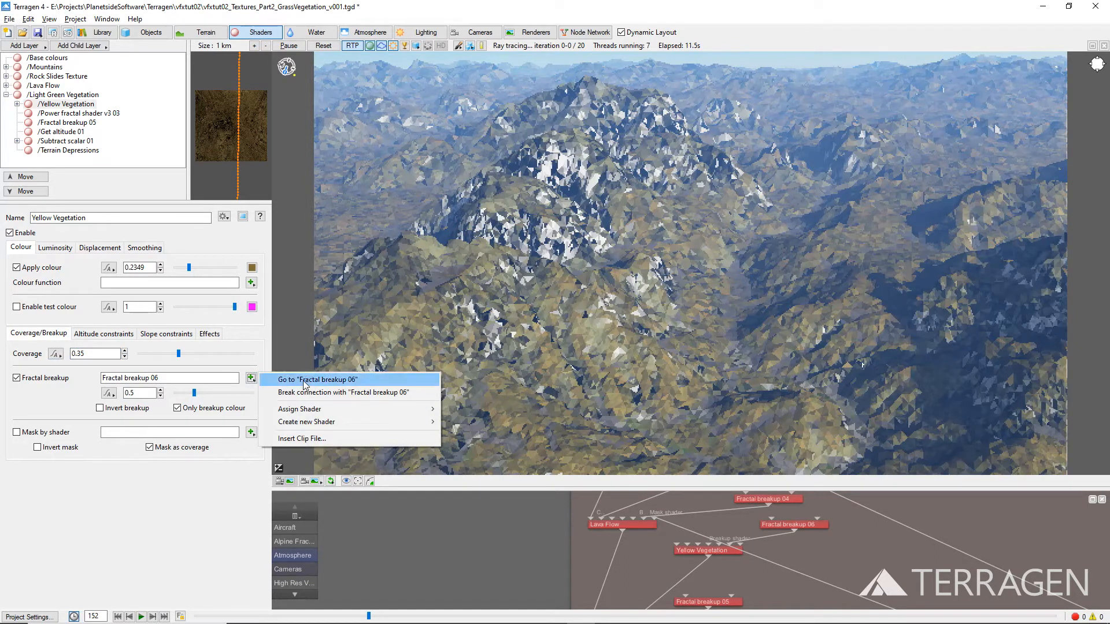
{"action": "left_click", "coordinate": [316, 379]}
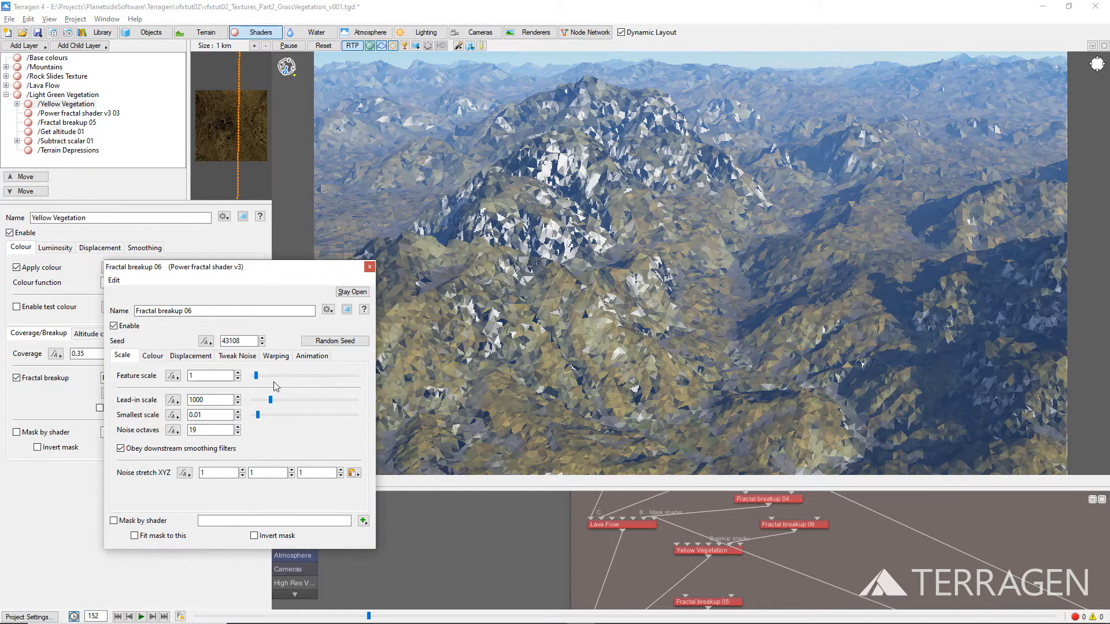
{"action": "type", "text": "10"}
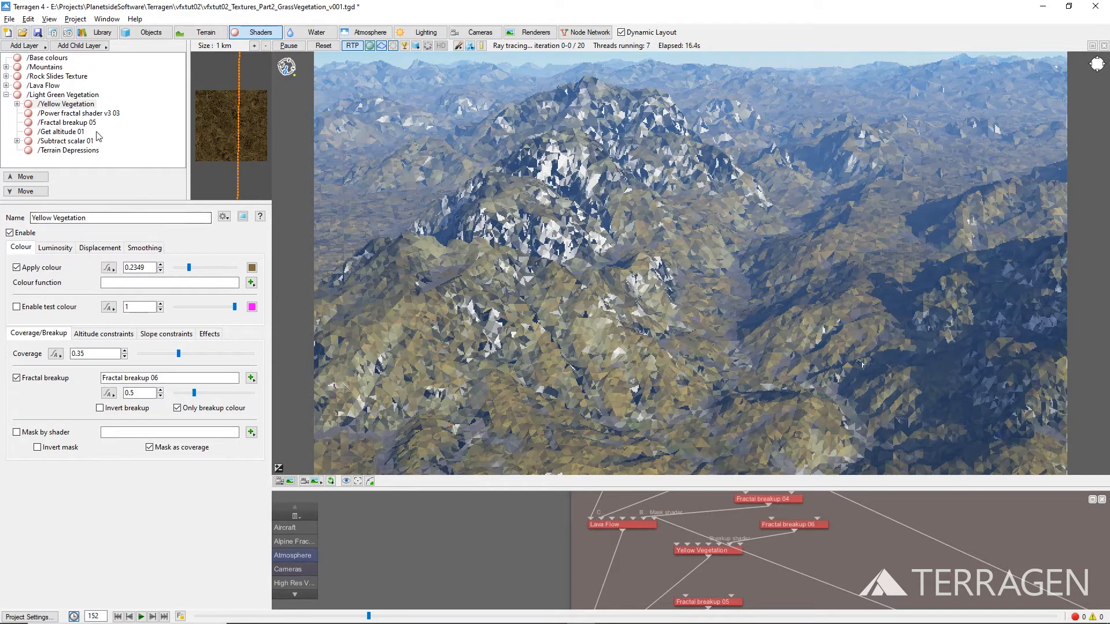
Add a child surface layer under Yellow Vegetation named Red Vegetation
{"action": "left_click", "coordinate": [69, 103]}
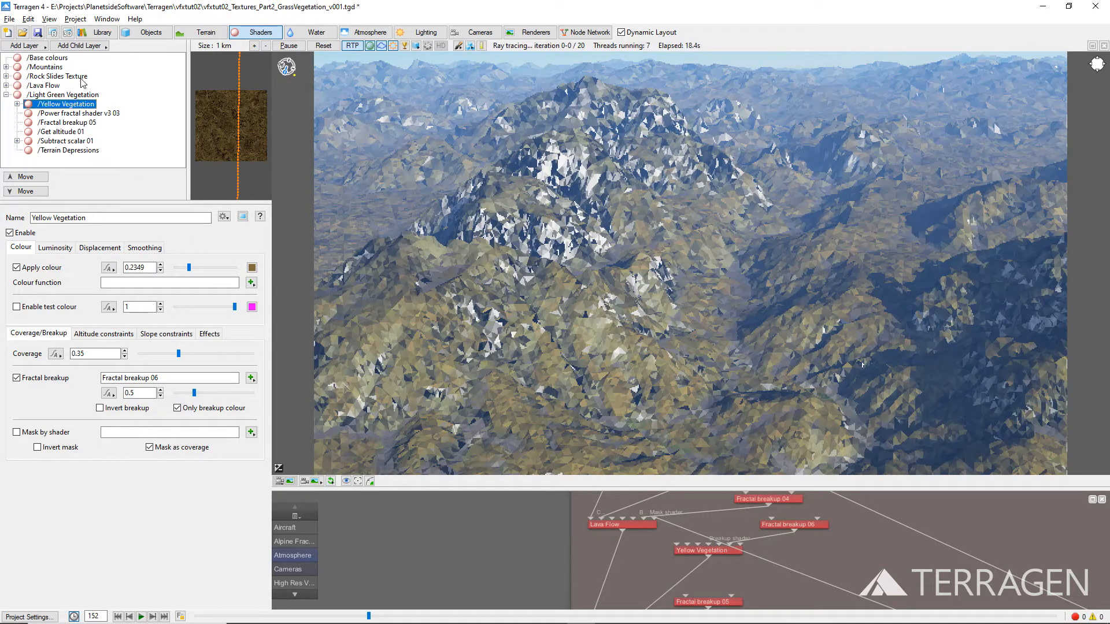
{"action": "left_click", "coordinate": [78, 45]}
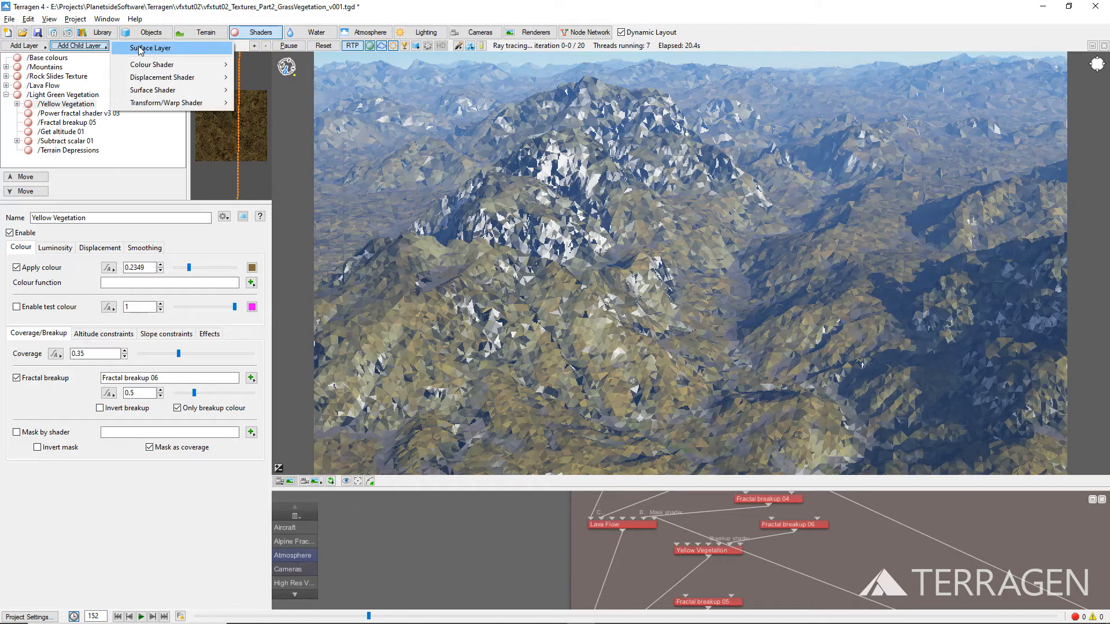
{"action": "left_click", "coordinate": [149, 47]}
{"action": "type", "text": "Red"}
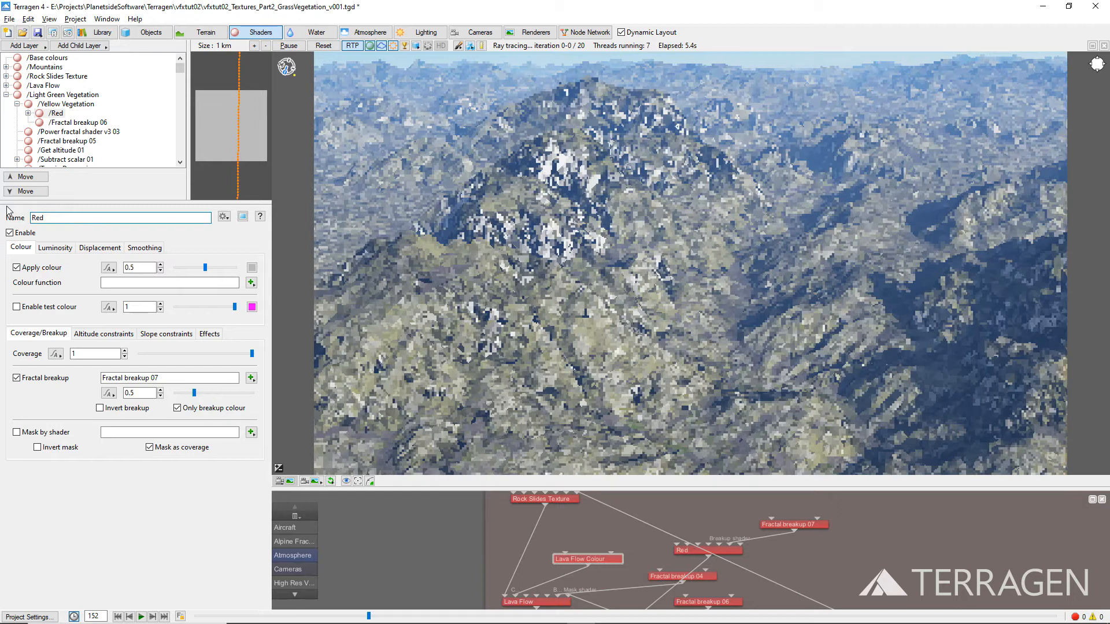
{"action": "type", "text": "Vegetation"}
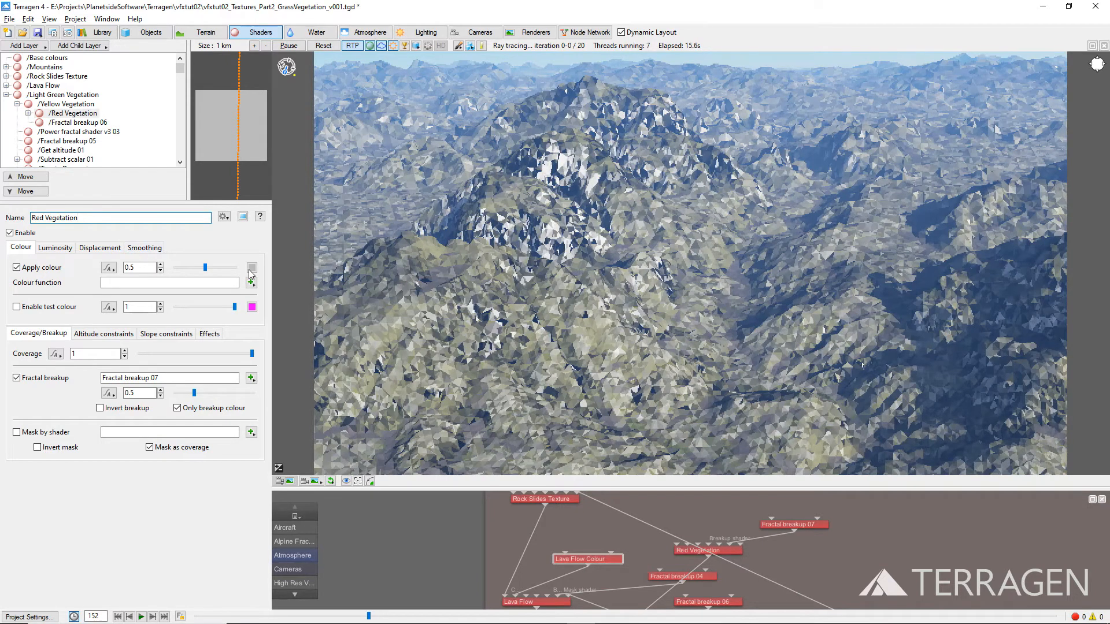
Give Red Vegetation a reddish-brown colour
{"action": "left_click", "coordinate": [251, 270]}
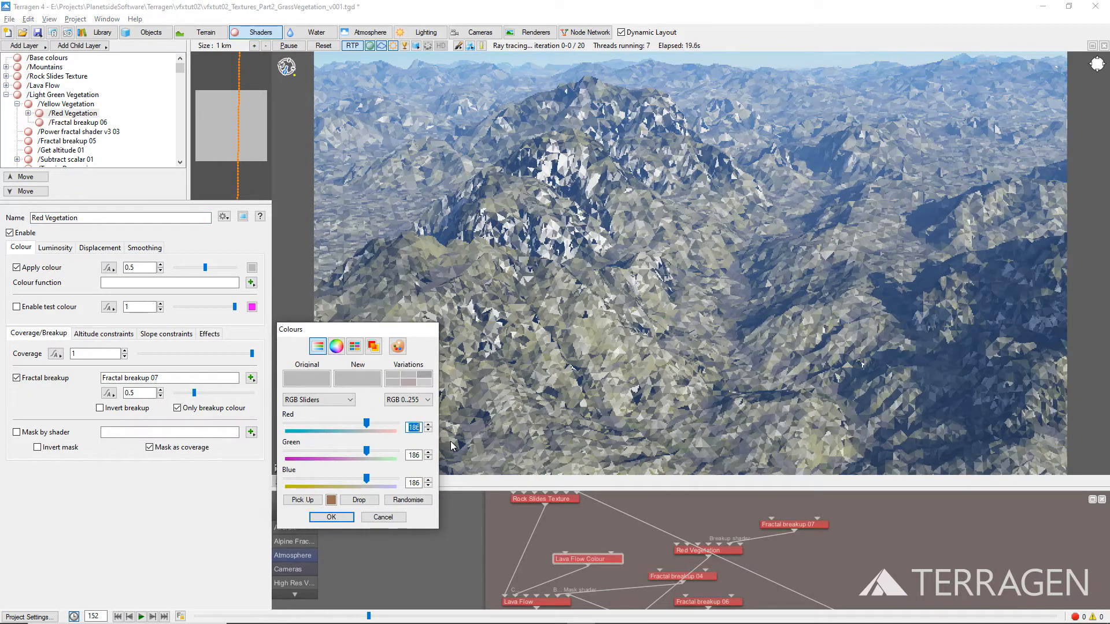
{"action": "left_click_drag", "start_coordinate": [379, 426], "coordinate": [339, 427]}
{"action": "type", "text": "50"}
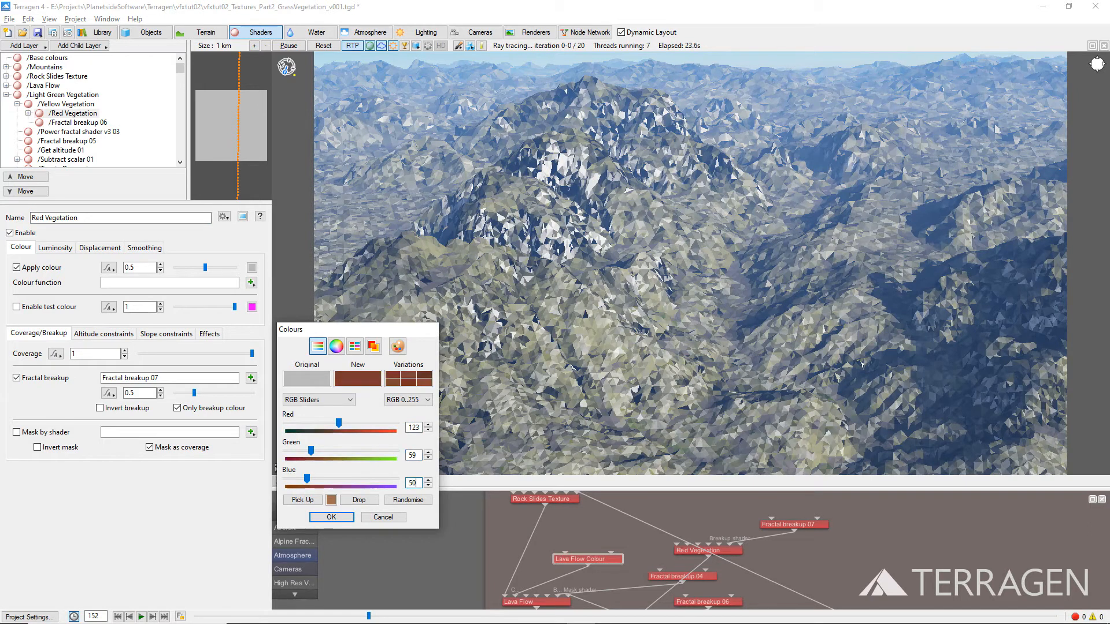
{"action": "left_click", "coordinate": [331, 517]}
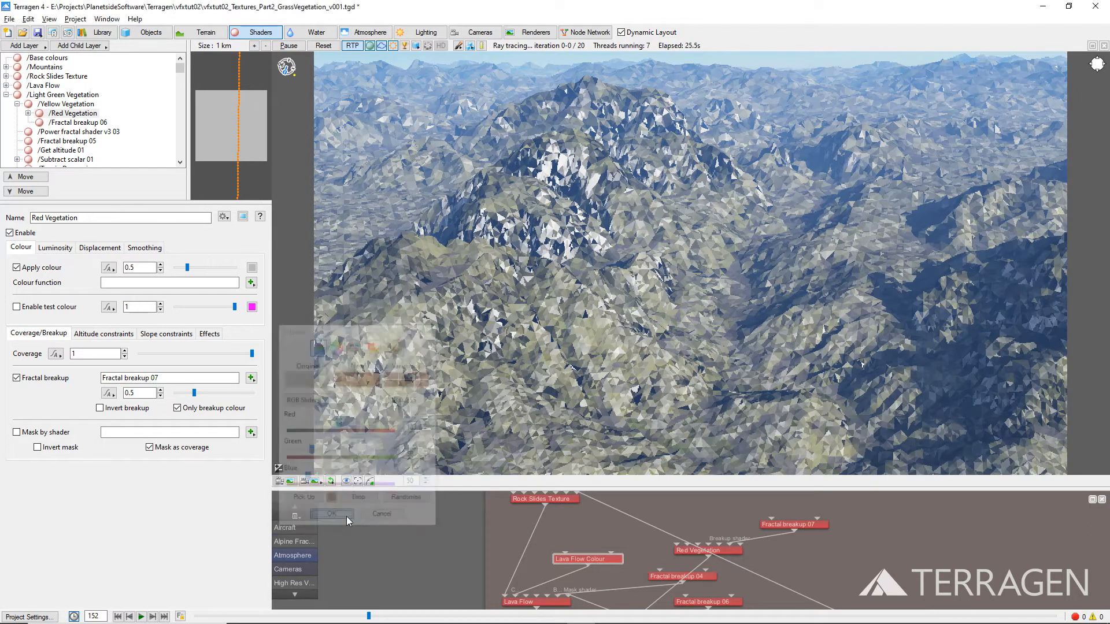
{"action": "left_click", "coordinate": [331, 514]}
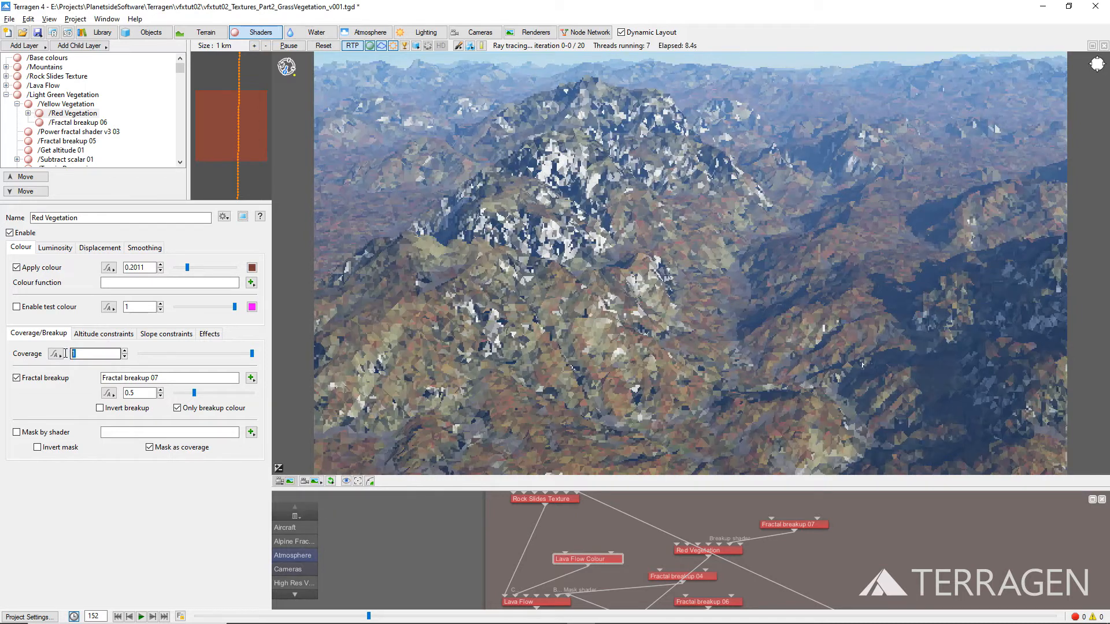
Set Red Vegetation coverage to 0.43 and give Fractal breakup 07 a lead-in scale of 100
{"action": "type", "text": "0.43"}
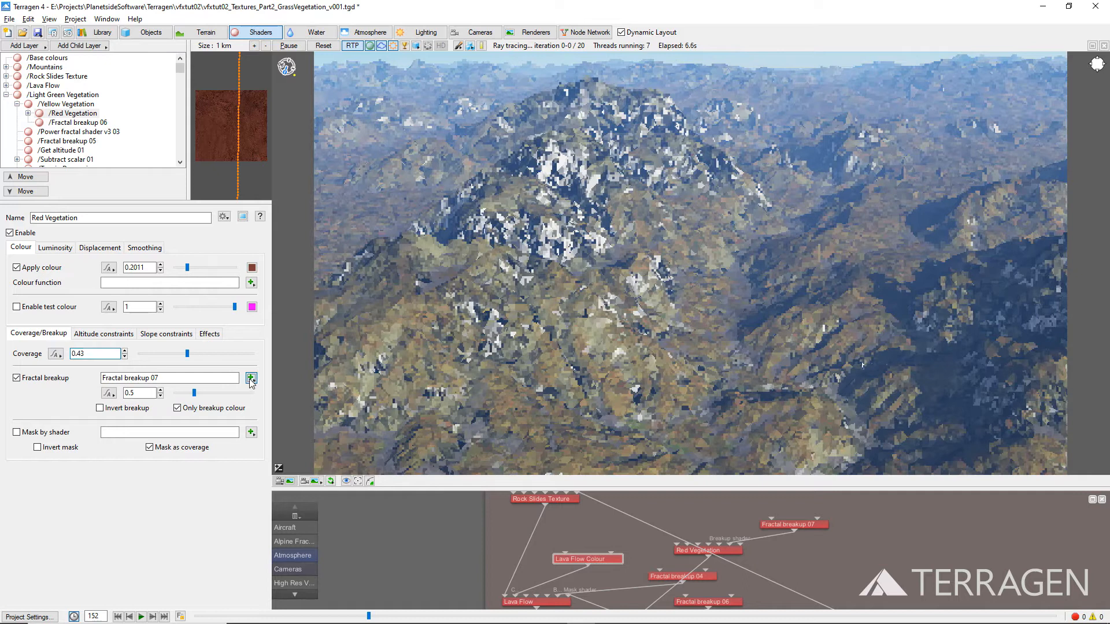
{"action": "left_click", "coordinate": [251, 378]}
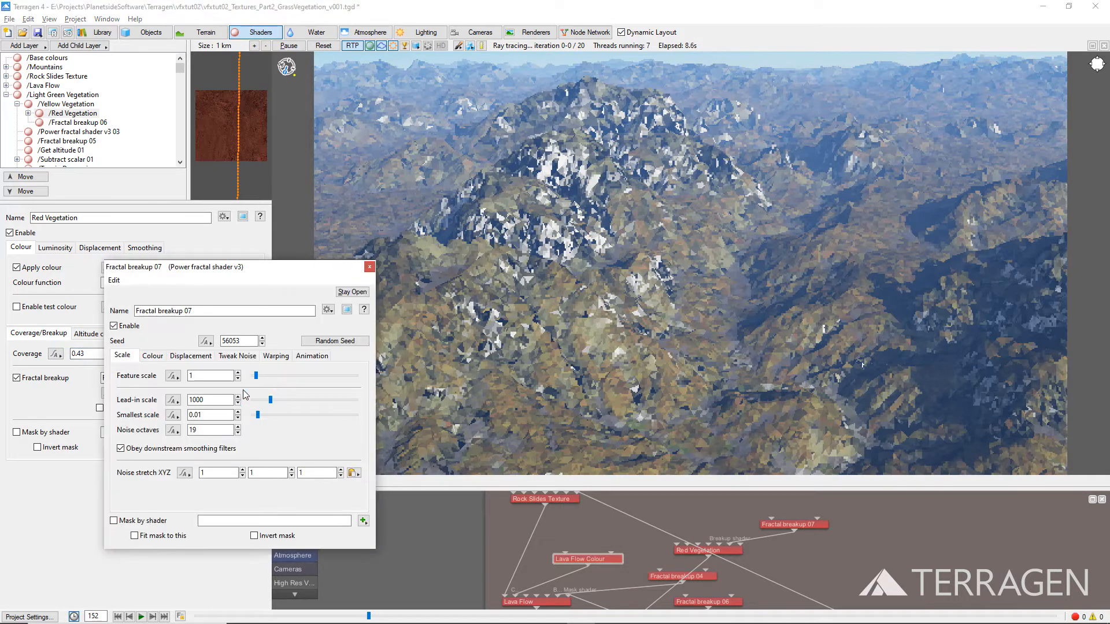
{"action": "type", "text": "100"}
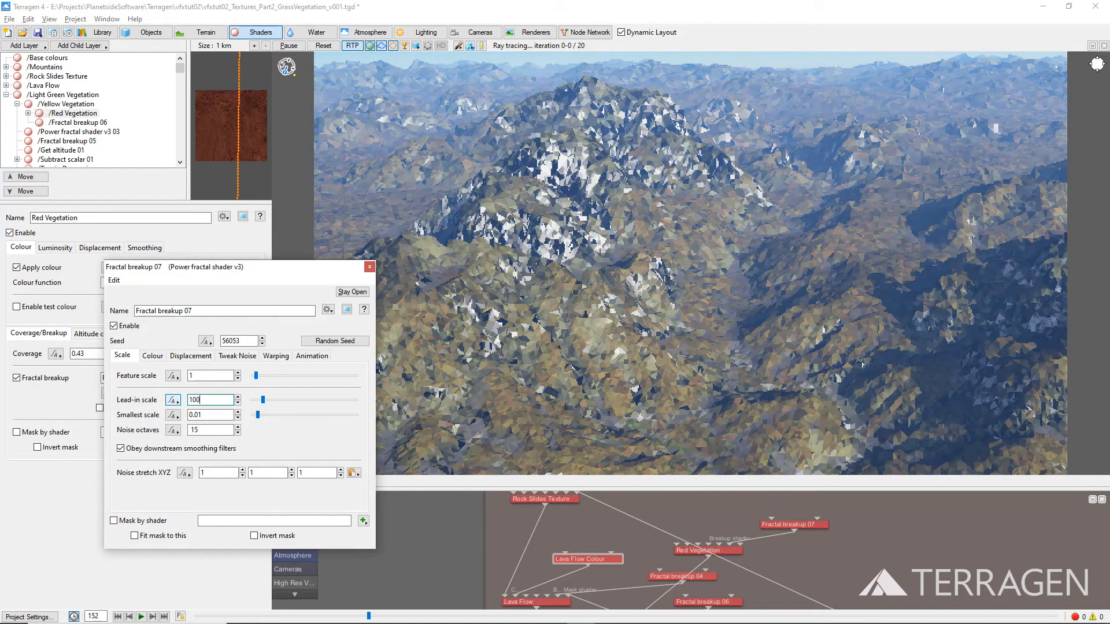
{"action": "left_click", "coordinate": [369, 267]}
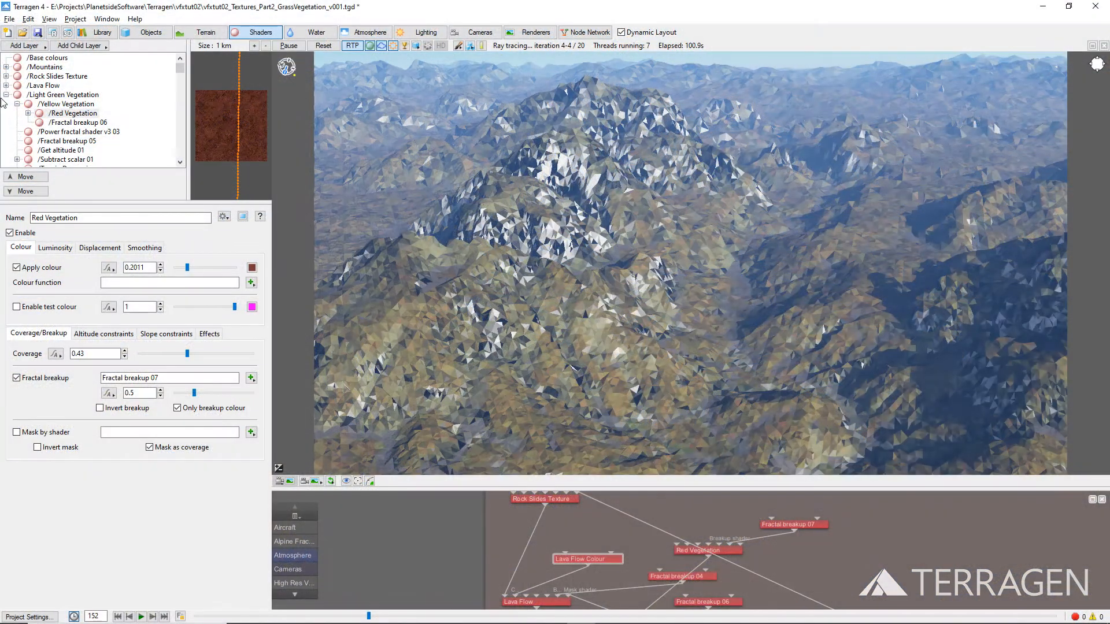
{"action": "left_click", "coordinate": [63, 93]}
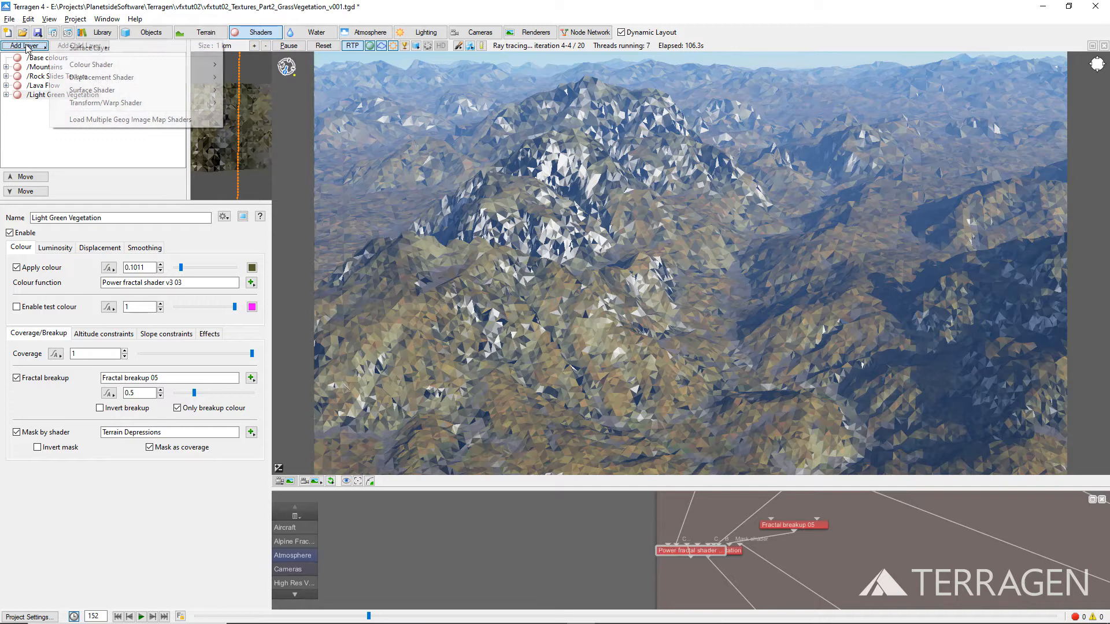
Add a surface layer named Dark Green Vegetation with a dark green colour (Blue lowered to 33)
{"action": "left_click", "coordinate": [91, 91]}
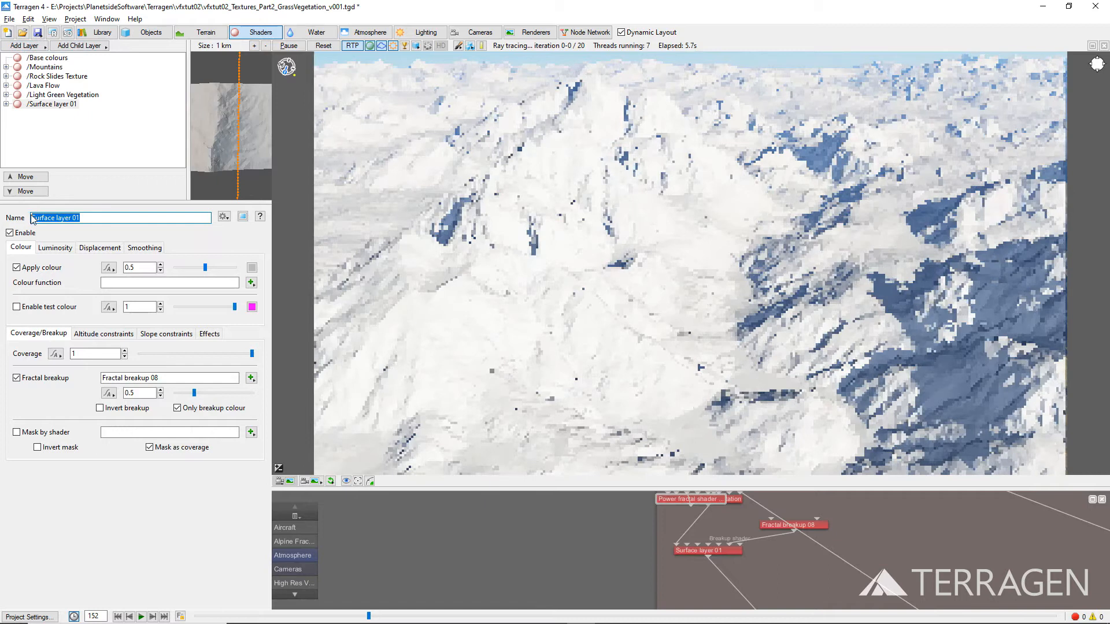
{"action": "type", "text": "Dark Green Vegetation"}
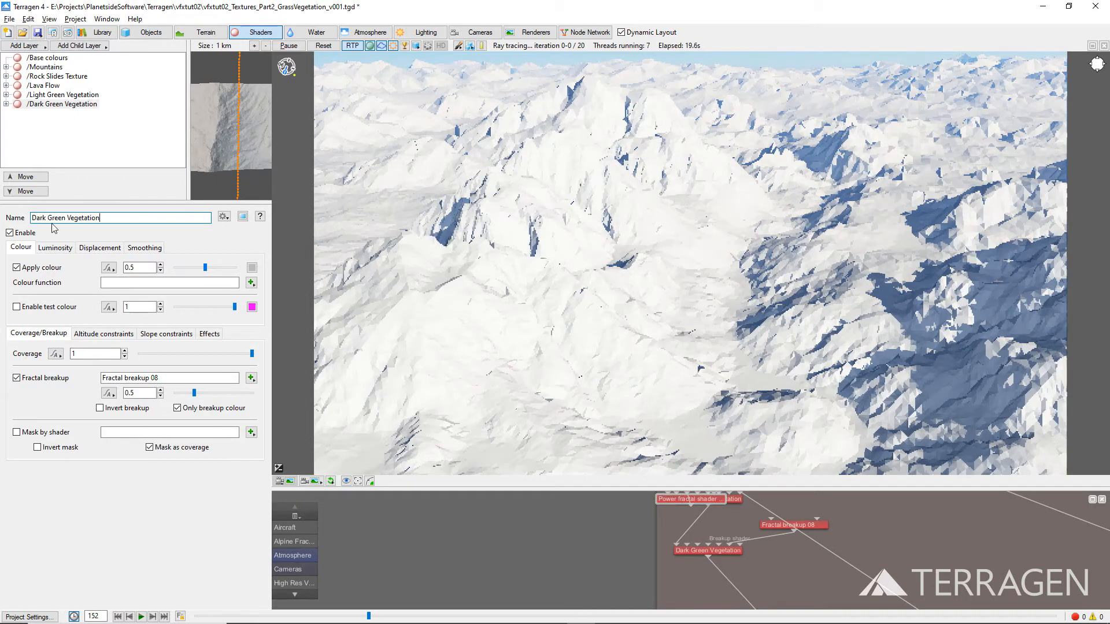
{"action": "left_click", "coordinate": [251, 267]}
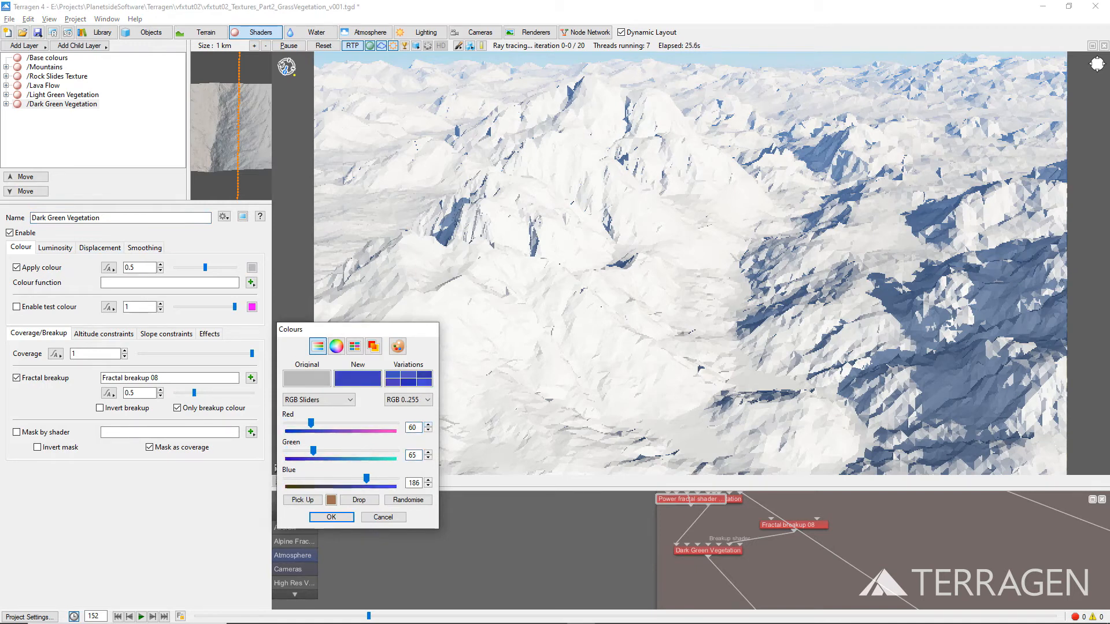
{"action": "left_click_drag", "start_coordinate": [366, 478], "coordinate": [290, 478]}
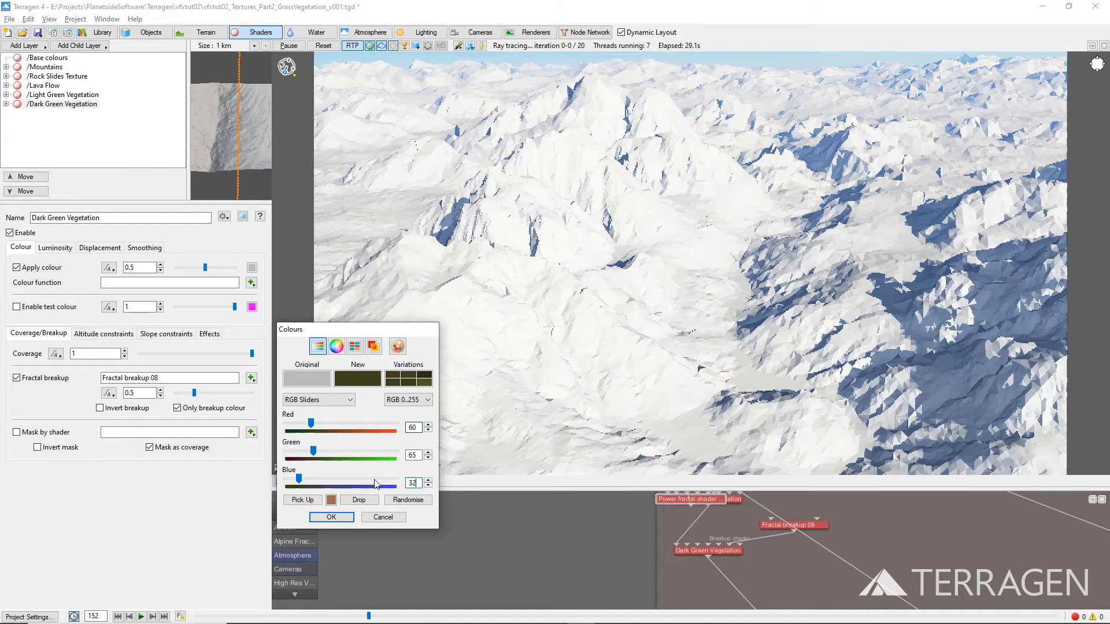
{"action": "left_click", "coordinate": [331, 516]}
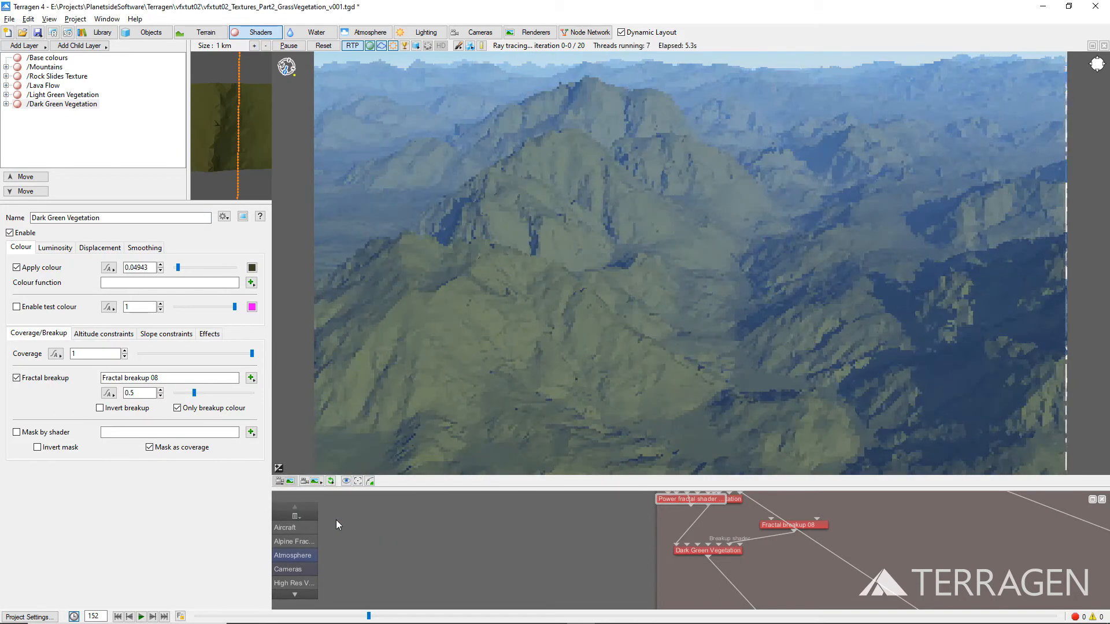
{"action": "left_click", "coordinate": [103, 333]}
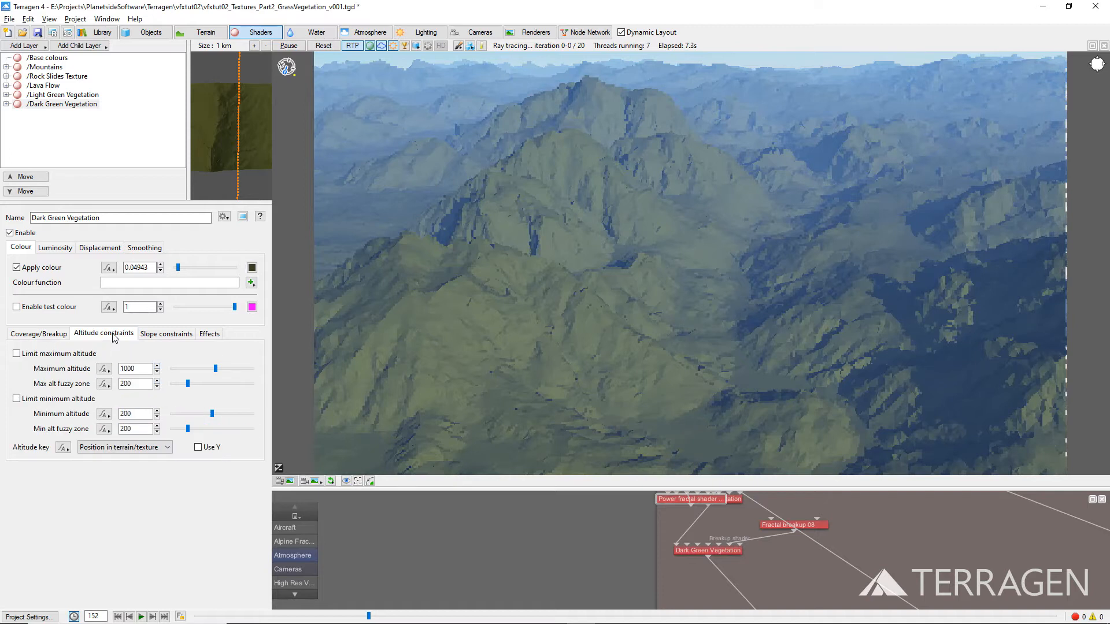
Limit Dark Green Vegetation to maximum altitude 1600 and maximum slope 80°
{"action": "left_click", "coordinate": [16, 354]}
{"action": "type", "text": "1600"}
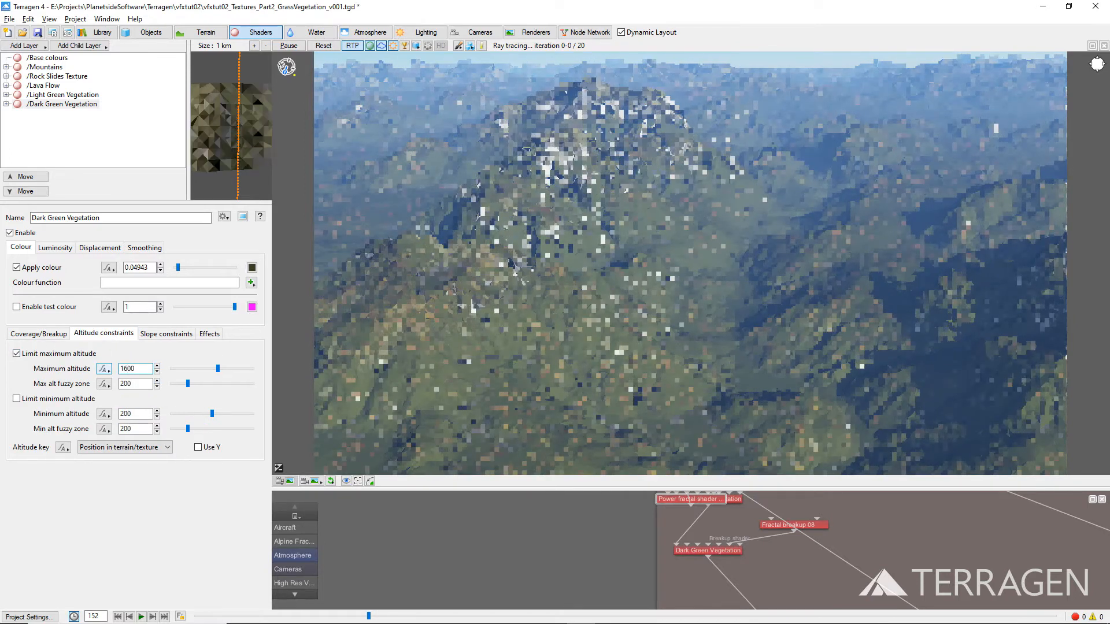
{"action": "type", "text": "4"}
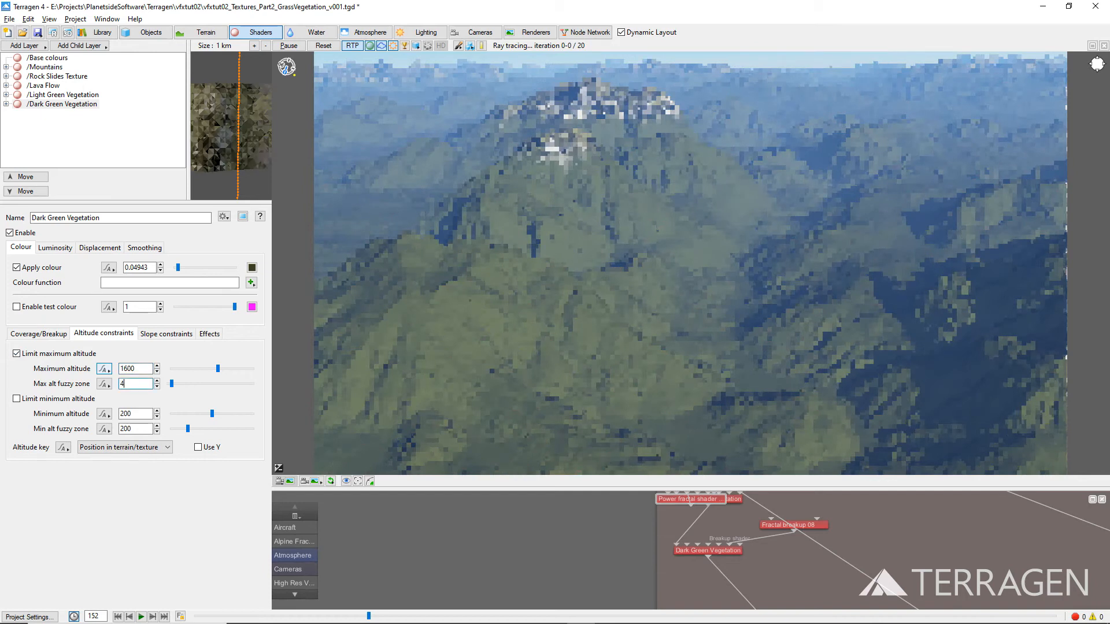
{"action": "left_click", "coordinate": [166, 333]}
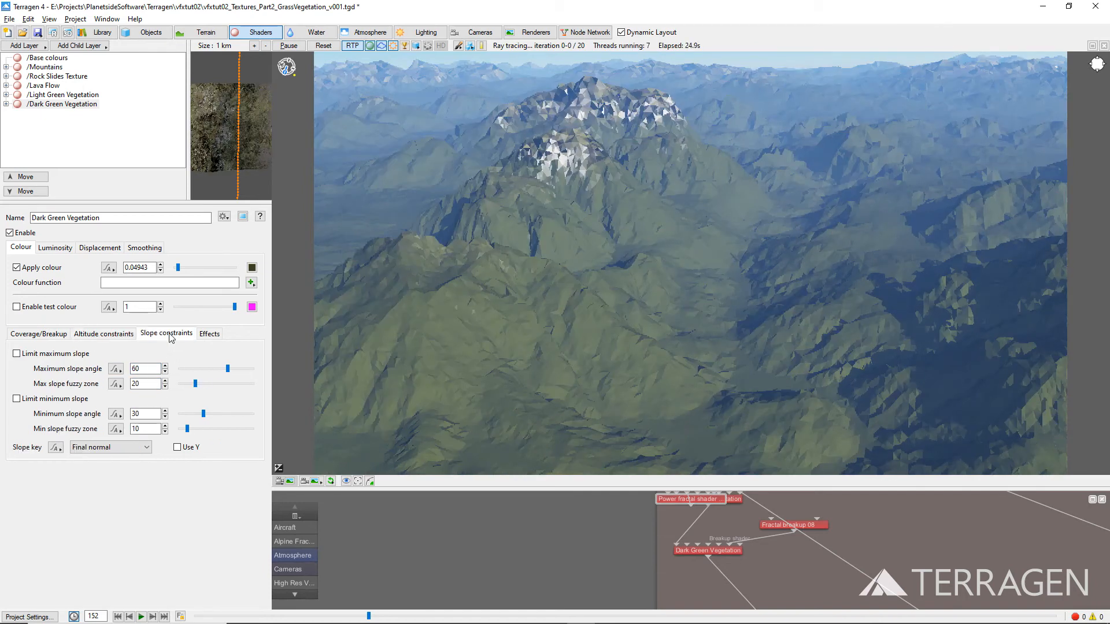
{"action": "left_click", "coordinate": [16, 353]}
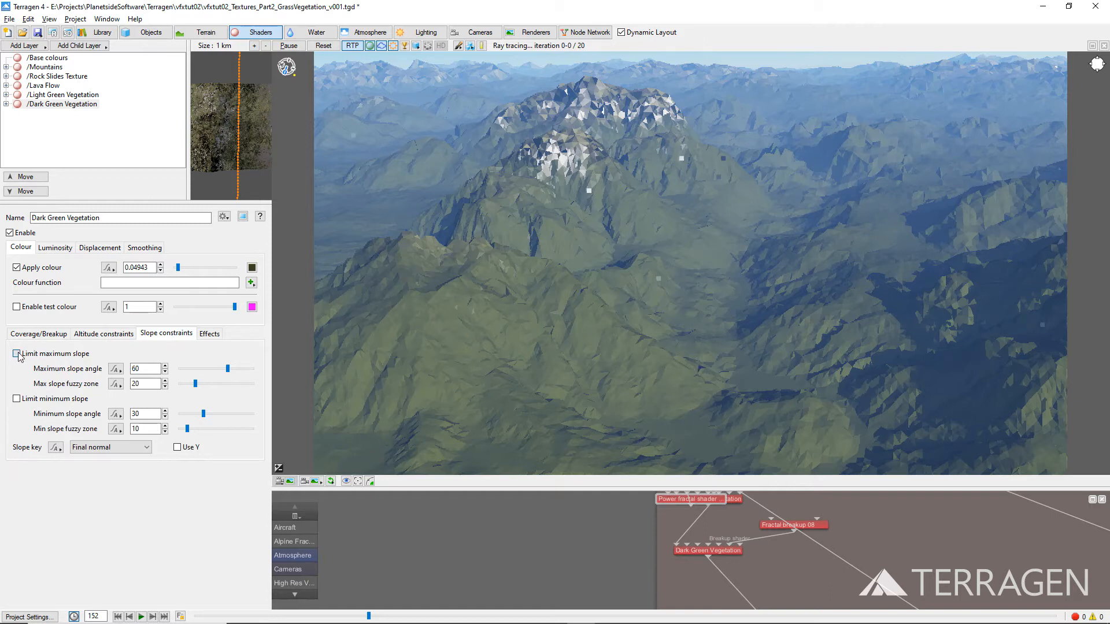
{"action": "left_click", "coordinate": [15, 354]}
{"action": "type", "text": "80"}
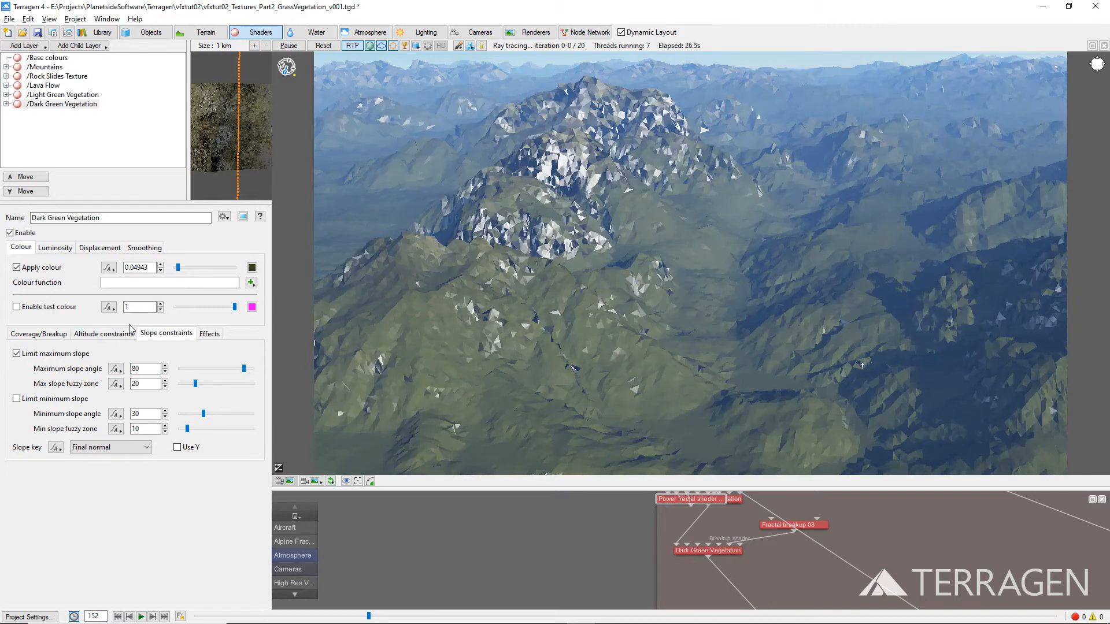
Drive Dark Green Vegetation colour with a new Power fractal shader v3, feature scale 3, lead-in 100, 15 octaves
{"action": "left_click", "coordinate": [251, 282]}
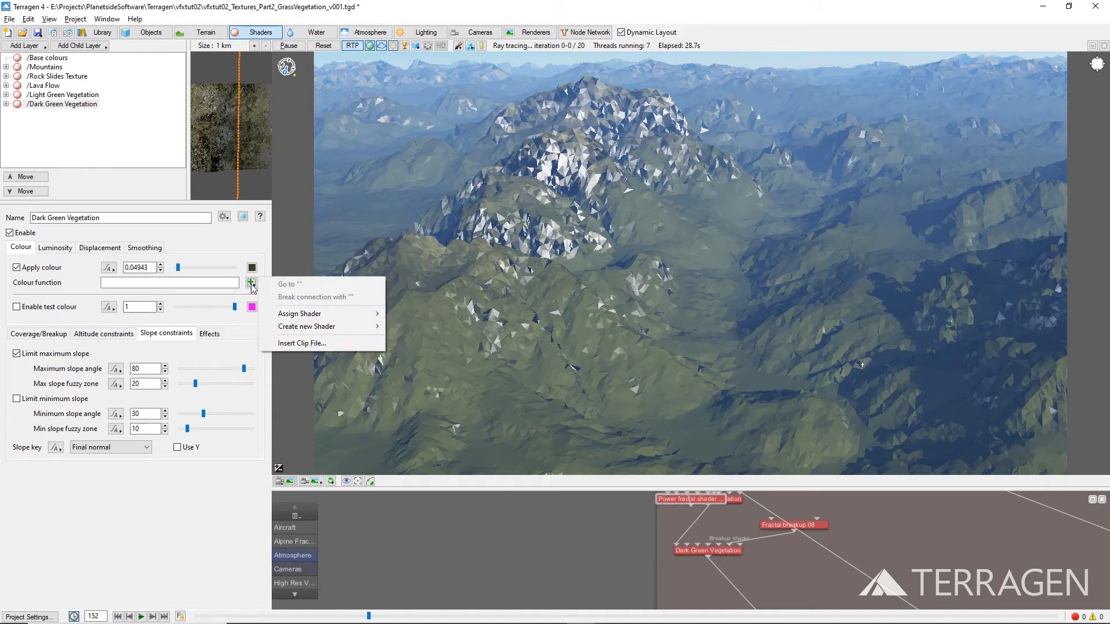
{"action": "mouse_move", "coordinate": [305, 326]}
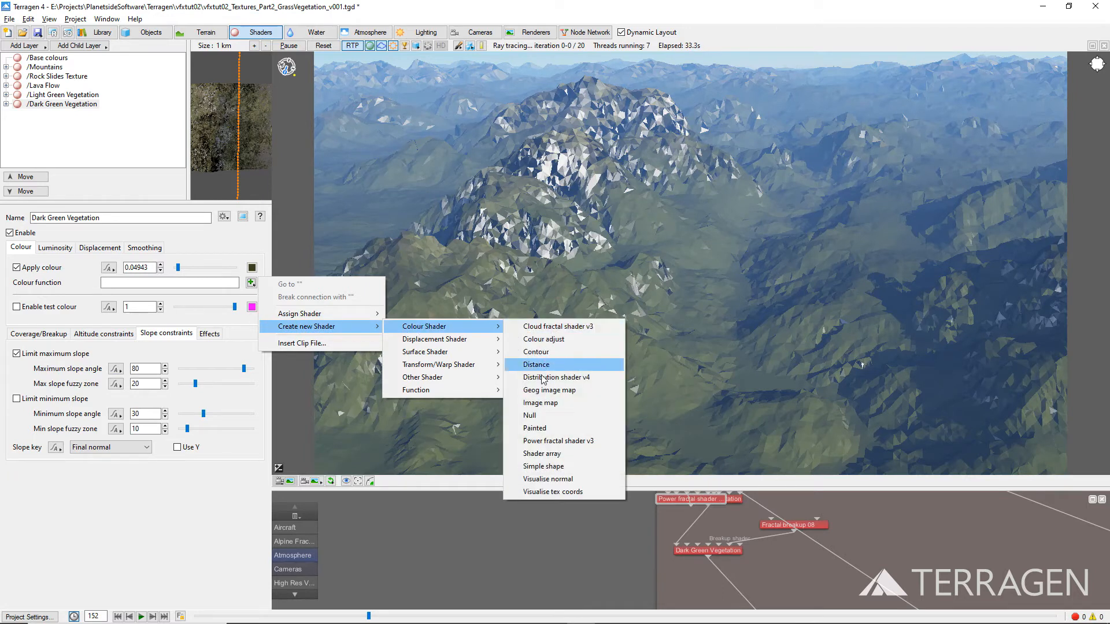
{"action": "left_click", "coordinate": [557, 441]}
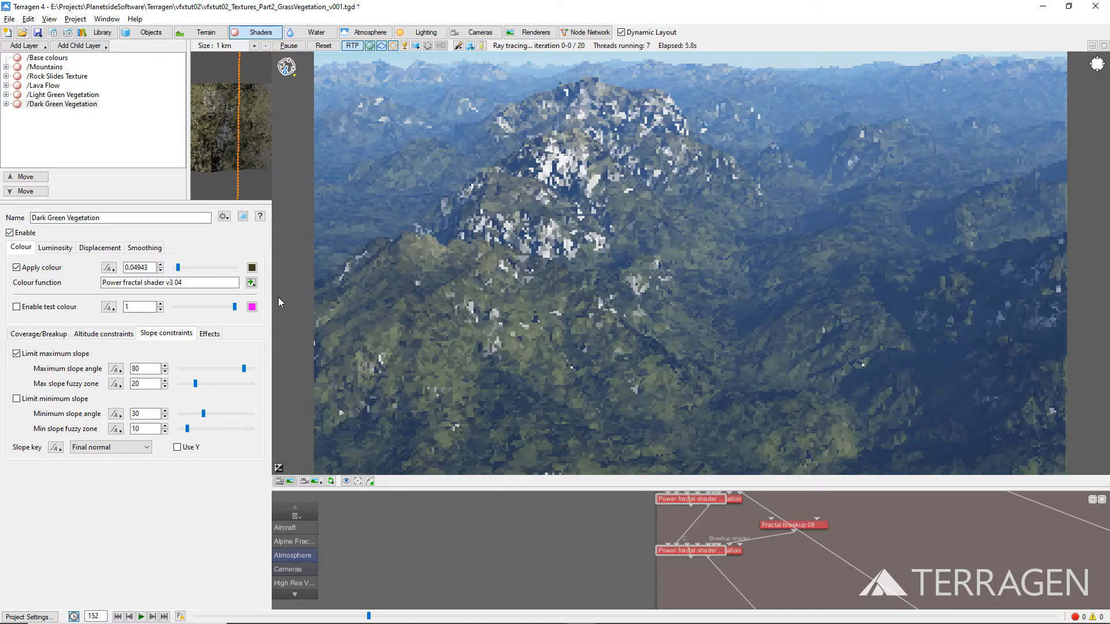
{"action": "left_click", "coordinate": [251, 282]}
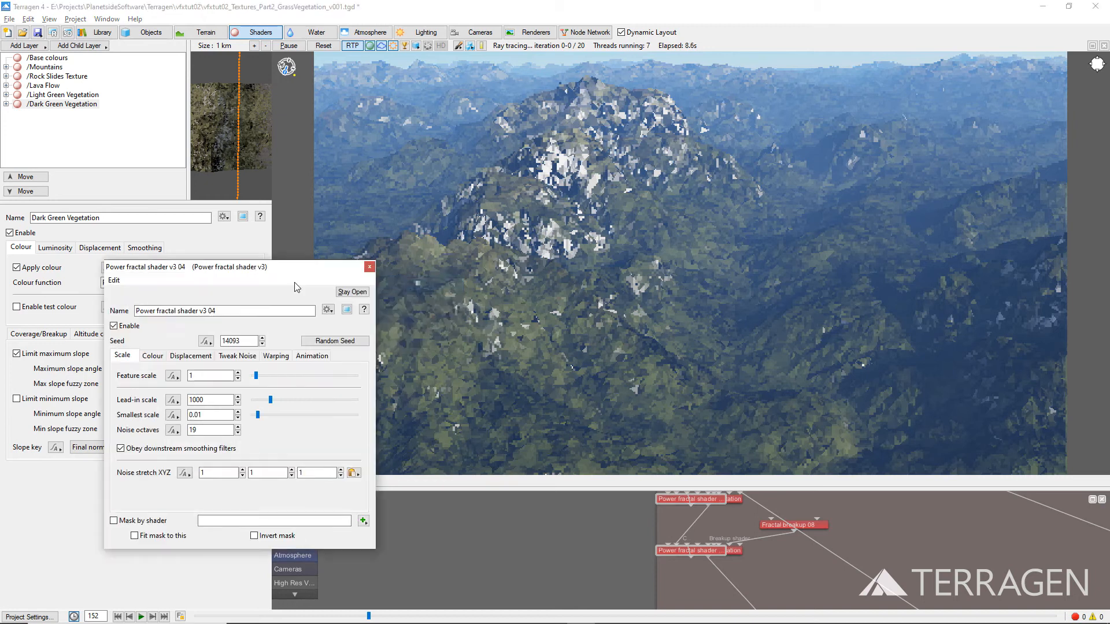
{"action": "type", "text": "3"}
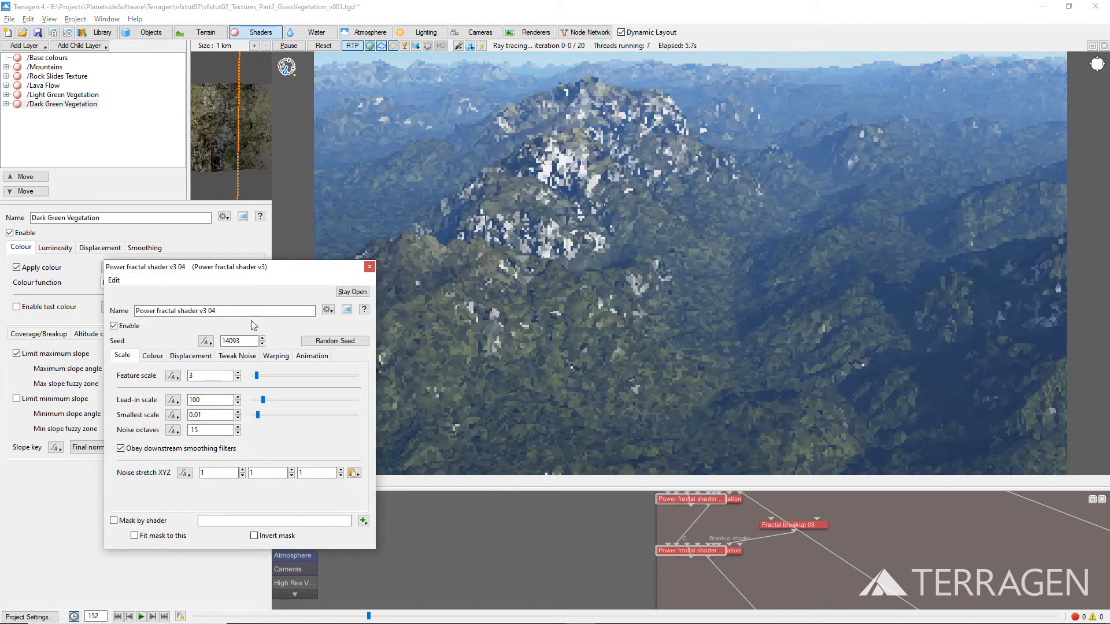
{"action": "left_click", "coordinate": [369, 267]}
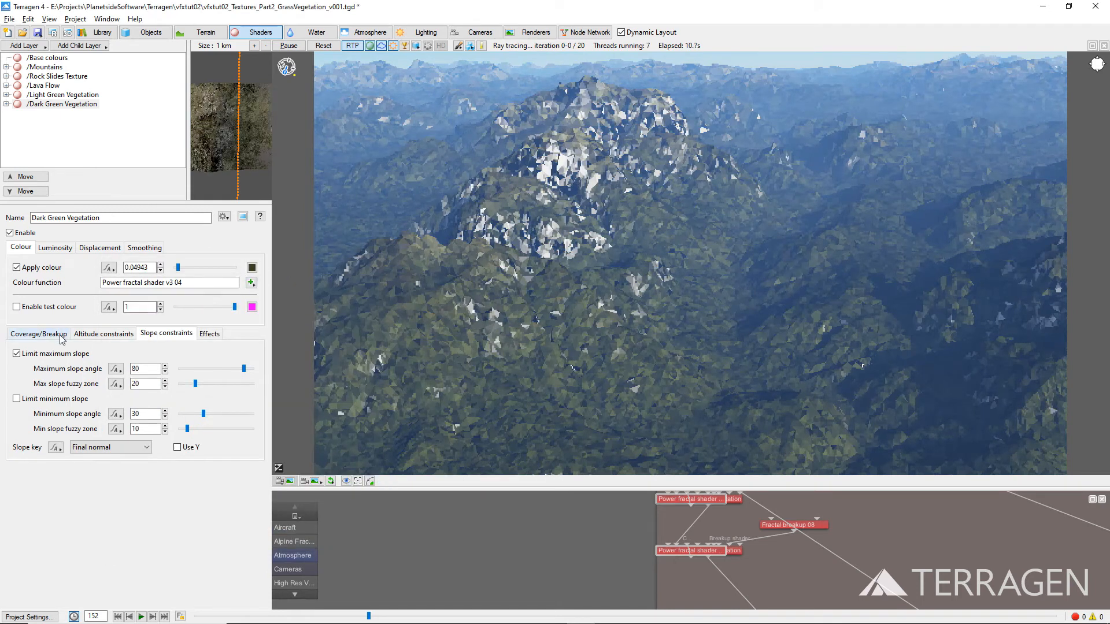
{"action": "left_click", "coordinate": [38, 333]}
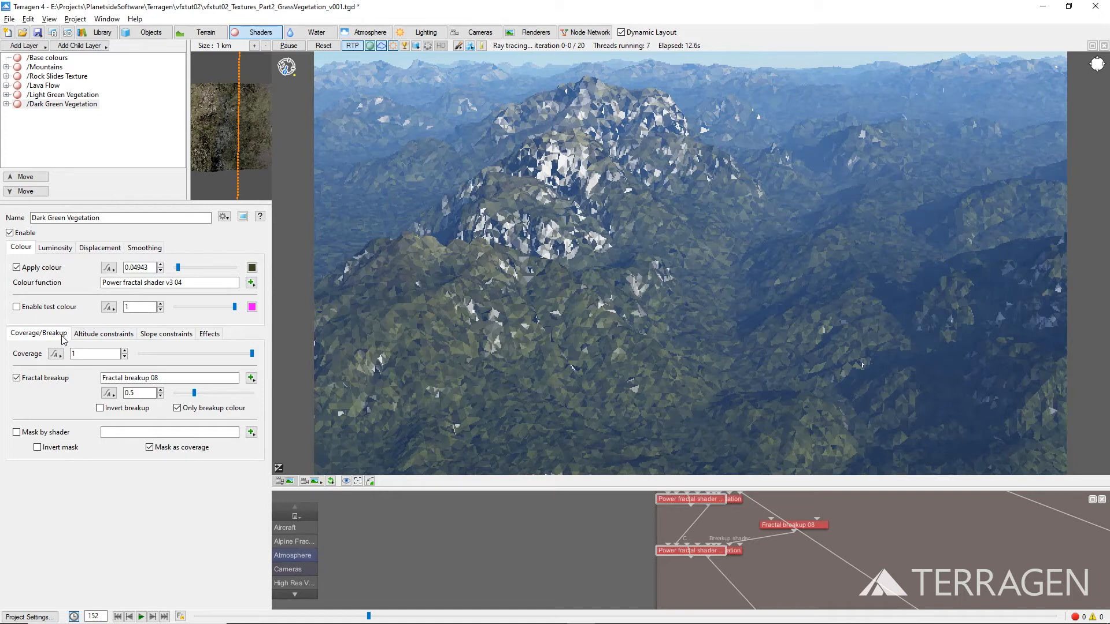
Mask Dark Green Vegetation by the Terrain Depressions shader
{"action": "left_click", "coordinate": [251, 432]}
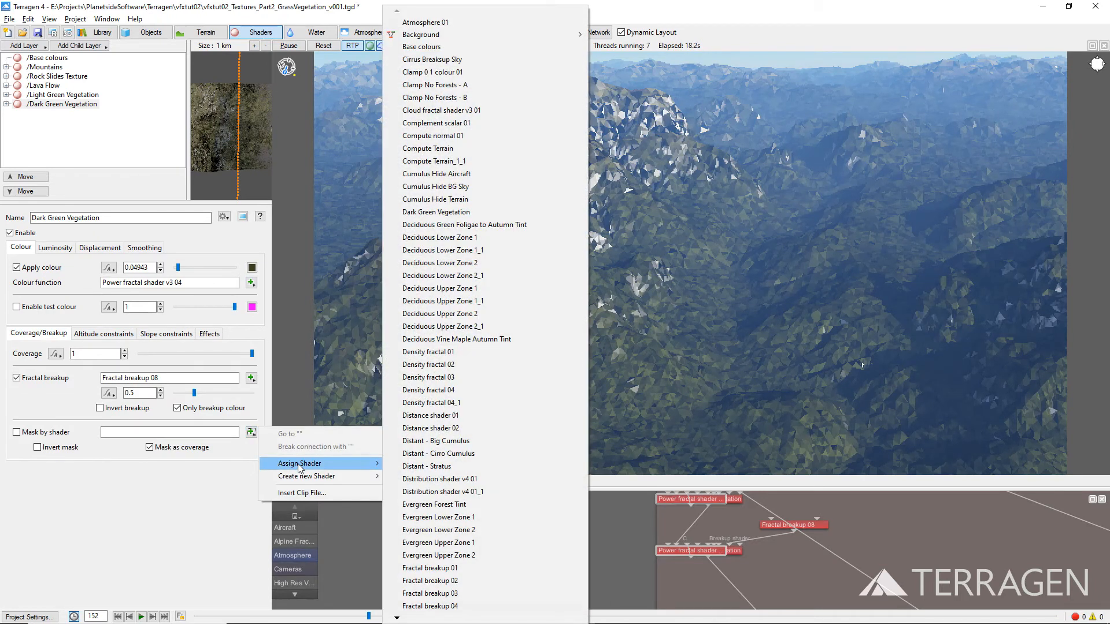
{"action": "mouse_move", "coordinate": [440, 478]}
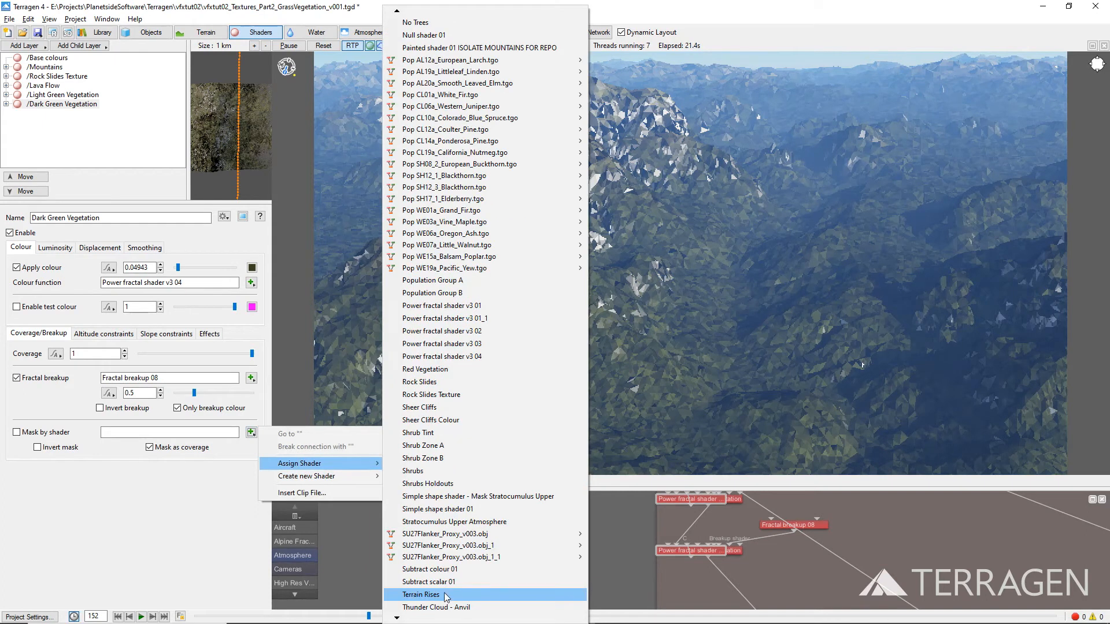
{"action": "left_click", "coordinate": [421, 594]}
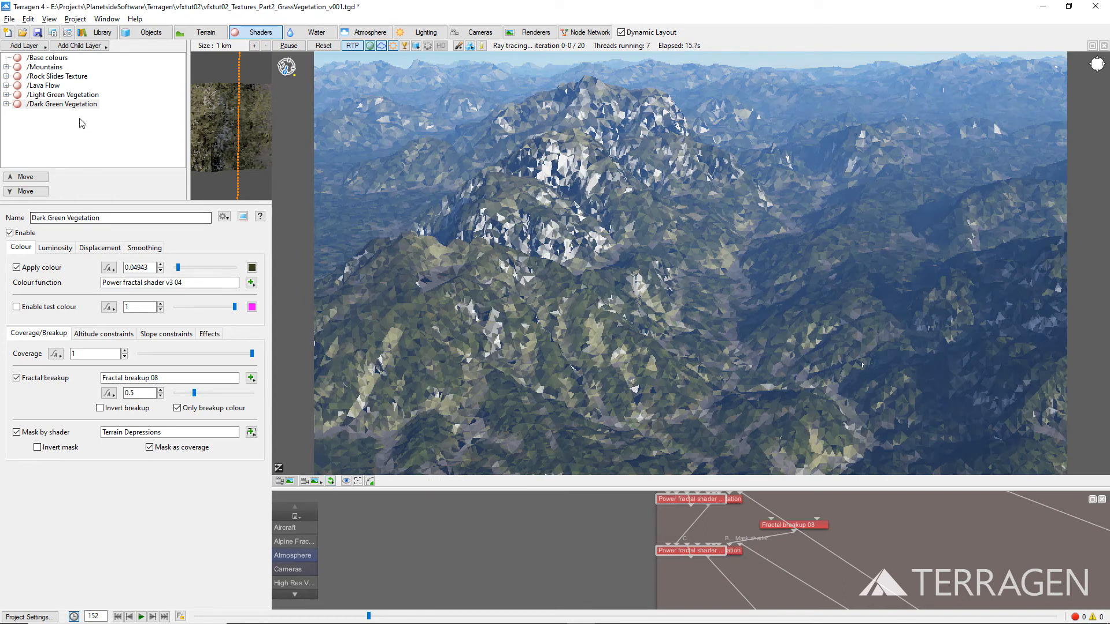
Move Rock Slides Texture and then Lava Flow after Dark Green Vegetation, Lava Flow last
{"action": "left_click", "coordinate": [56, 76]}
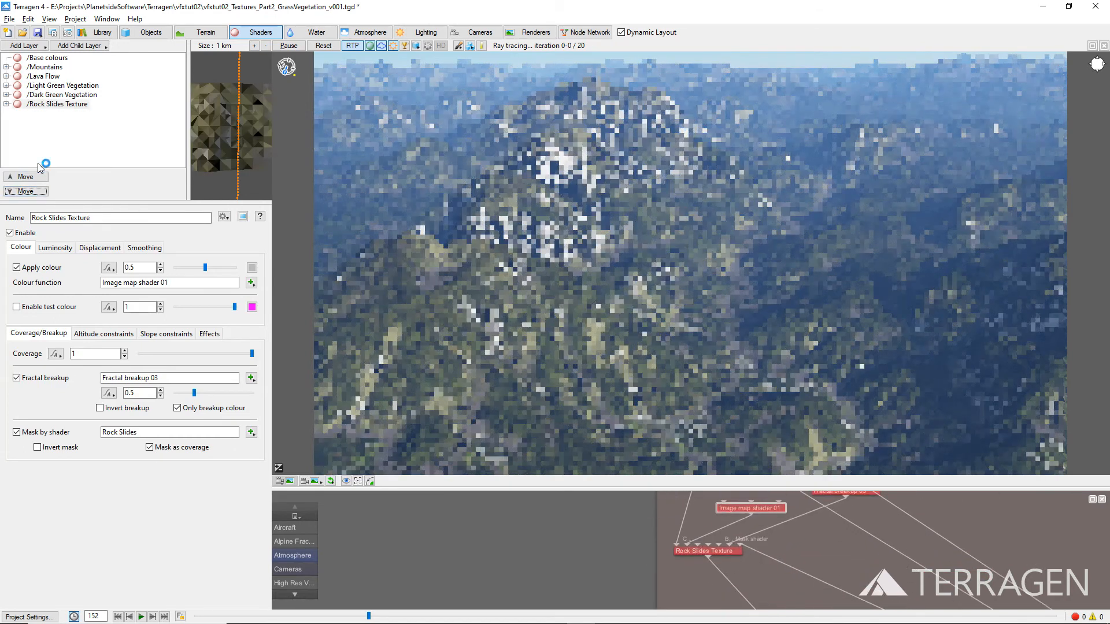
{"action": "left_click", "coordinate": [45, 77]}
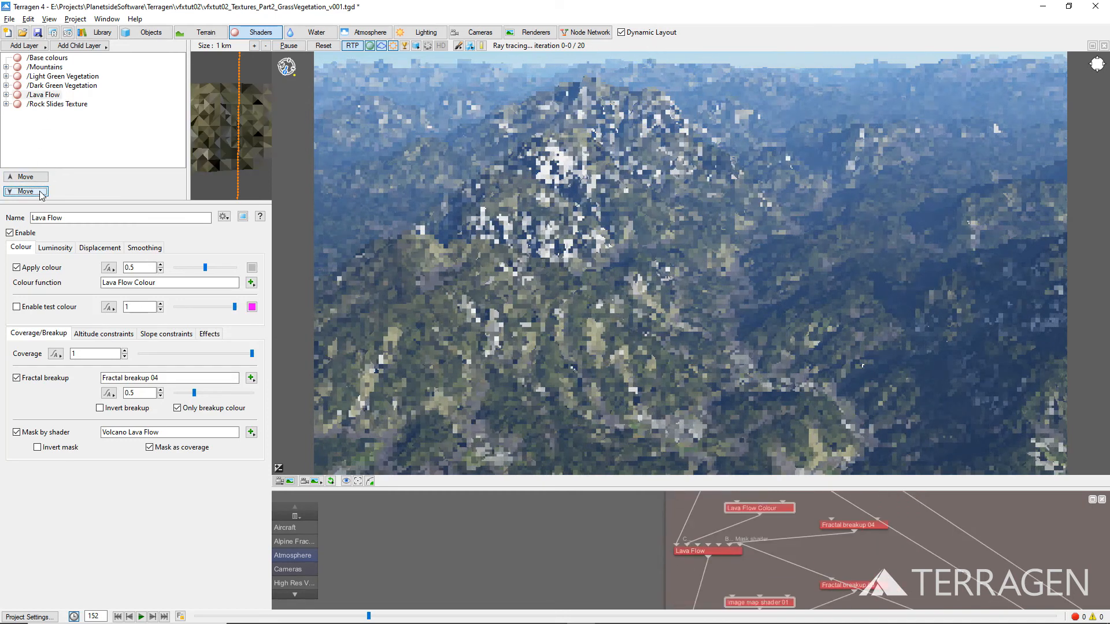
{"action": "left_click", "coordinate": [590, 33]}
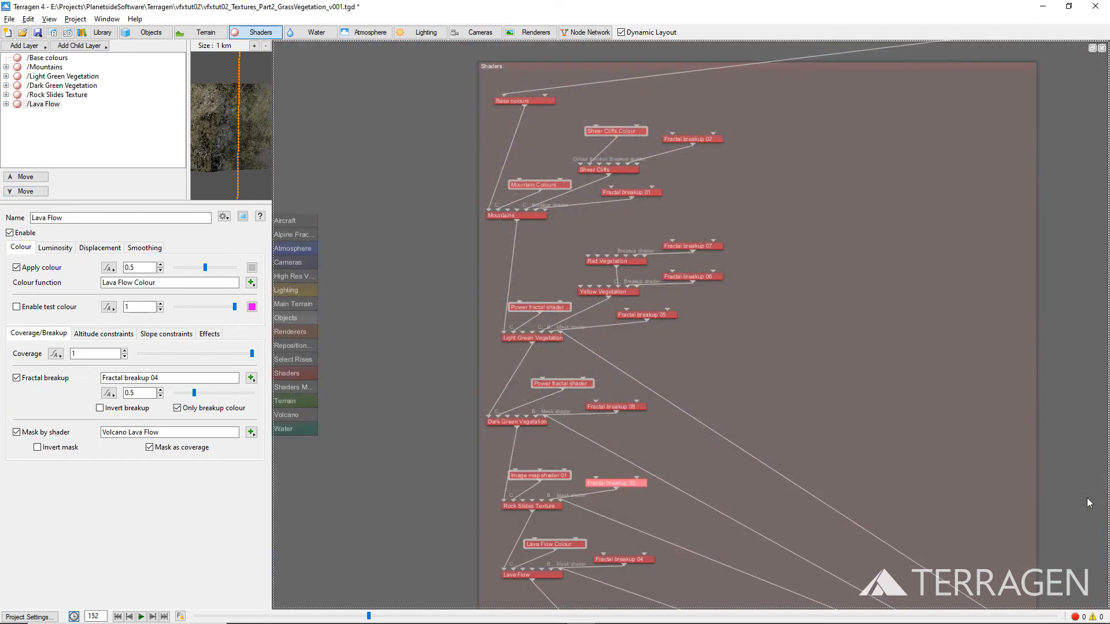